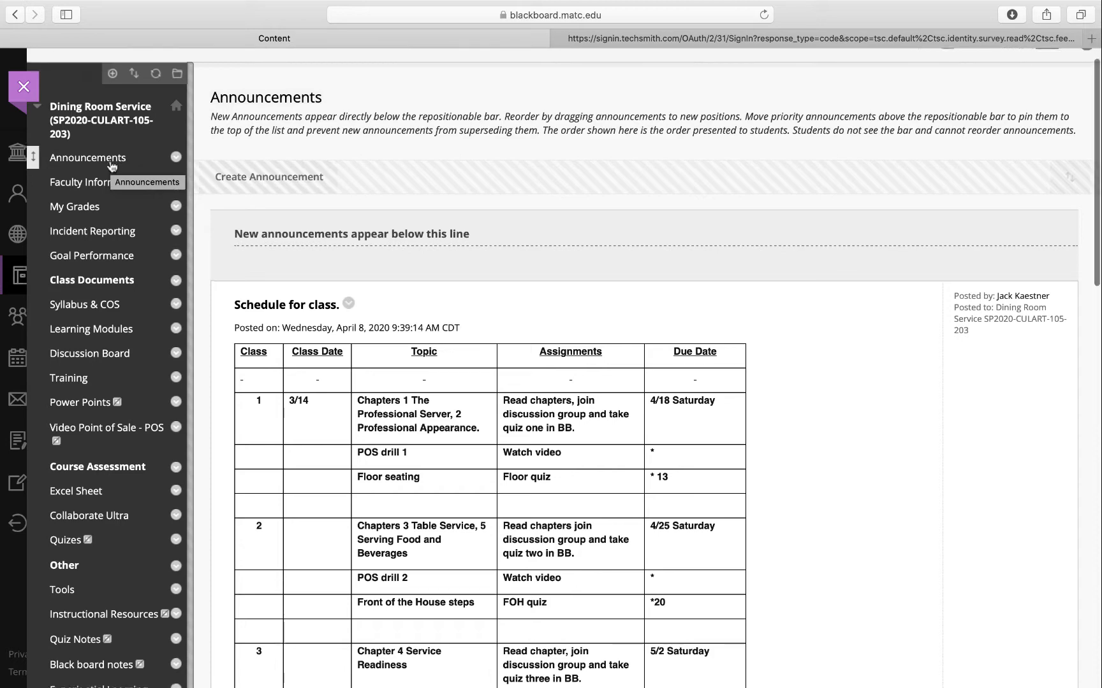
# Step: Scroll down through the Online class information announcement on the Announcements page
pyautogui.scroll(-3)
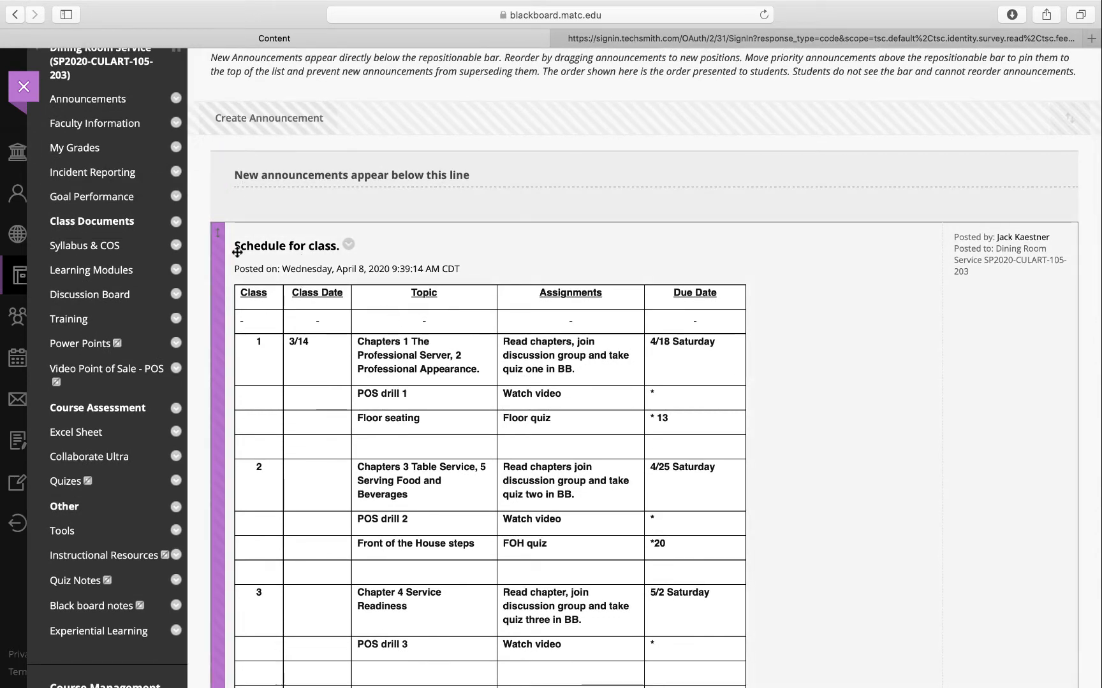
pyautogui.moveTo(405, 369)
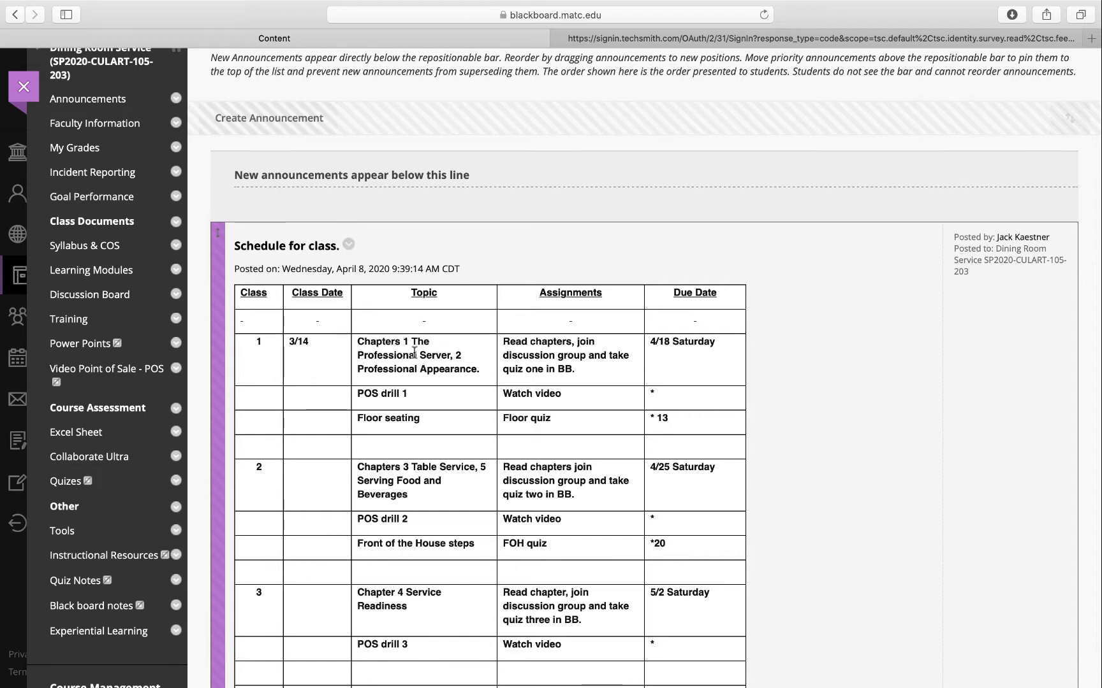
pyautogui.moveTo(434, 363)
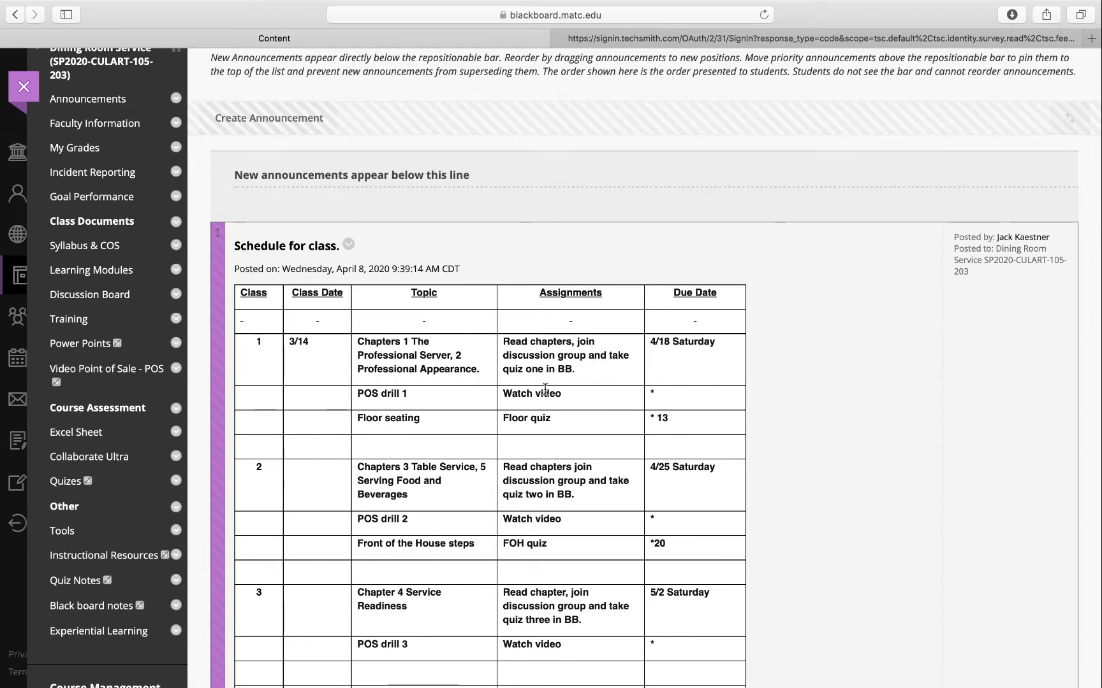
pyautogui.moveTo(615, 400)
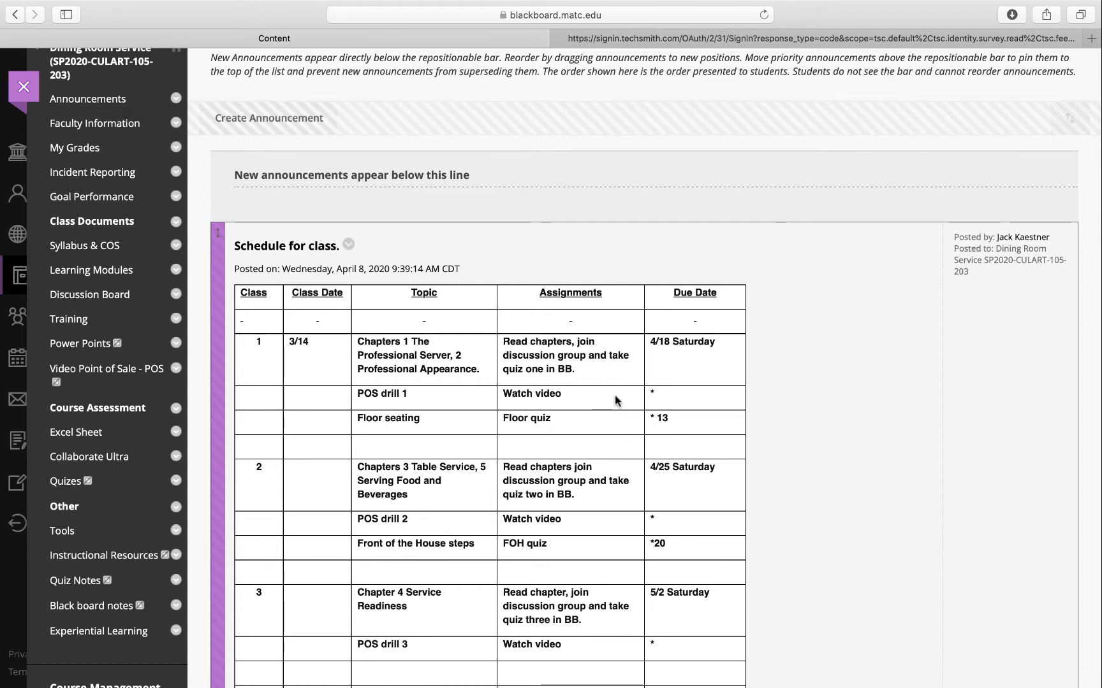
pyautogui.moveTo(645, 405)
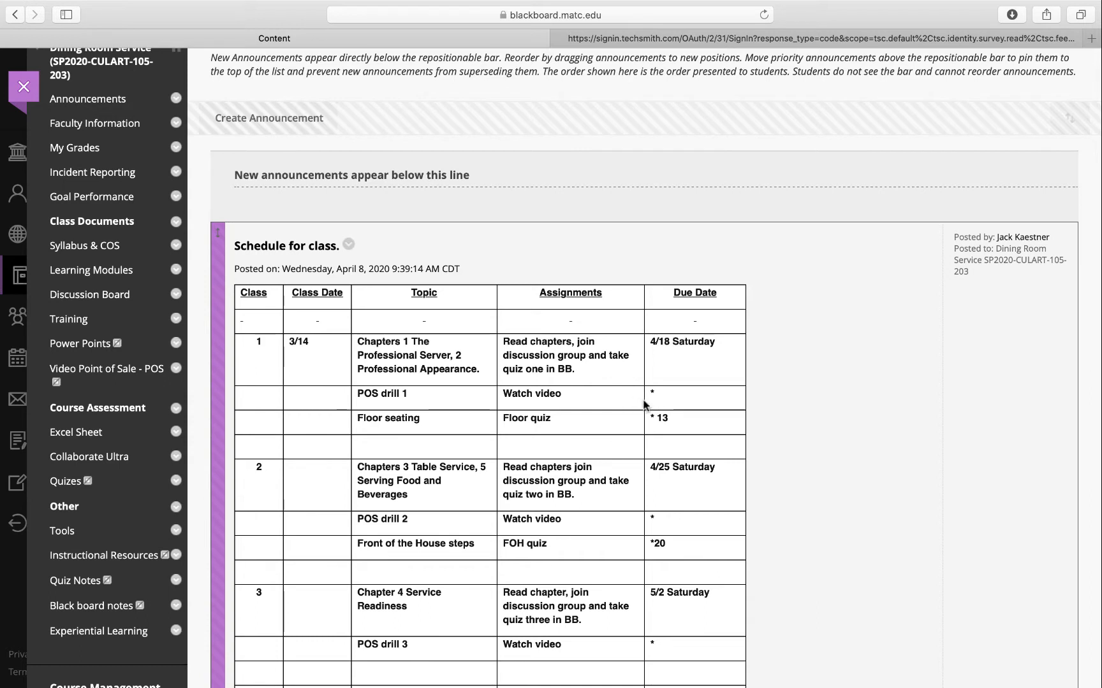
pyautogui.moveTo(602, 405)
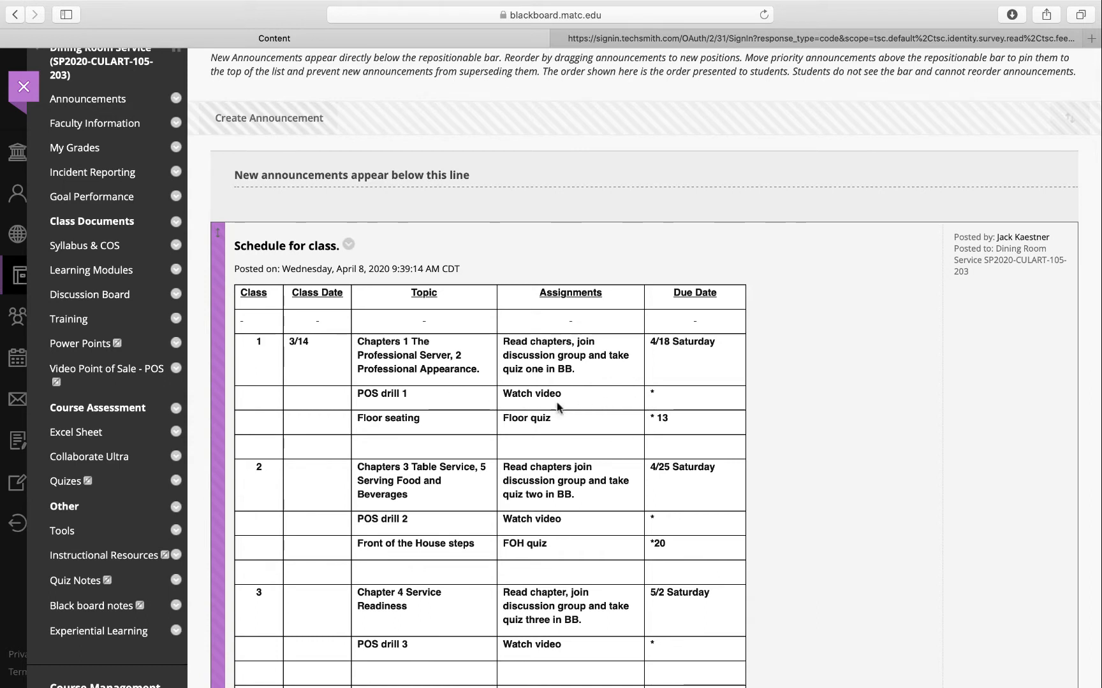
pyautogui.scroll(-3)
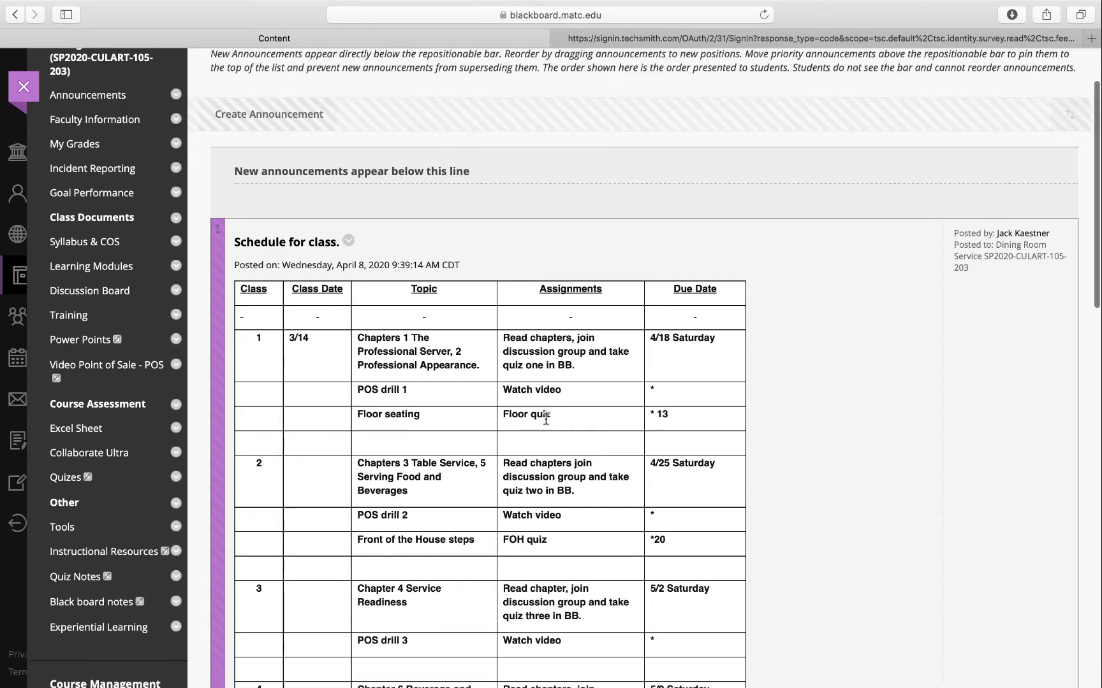
pyautogui.scroll(-3)
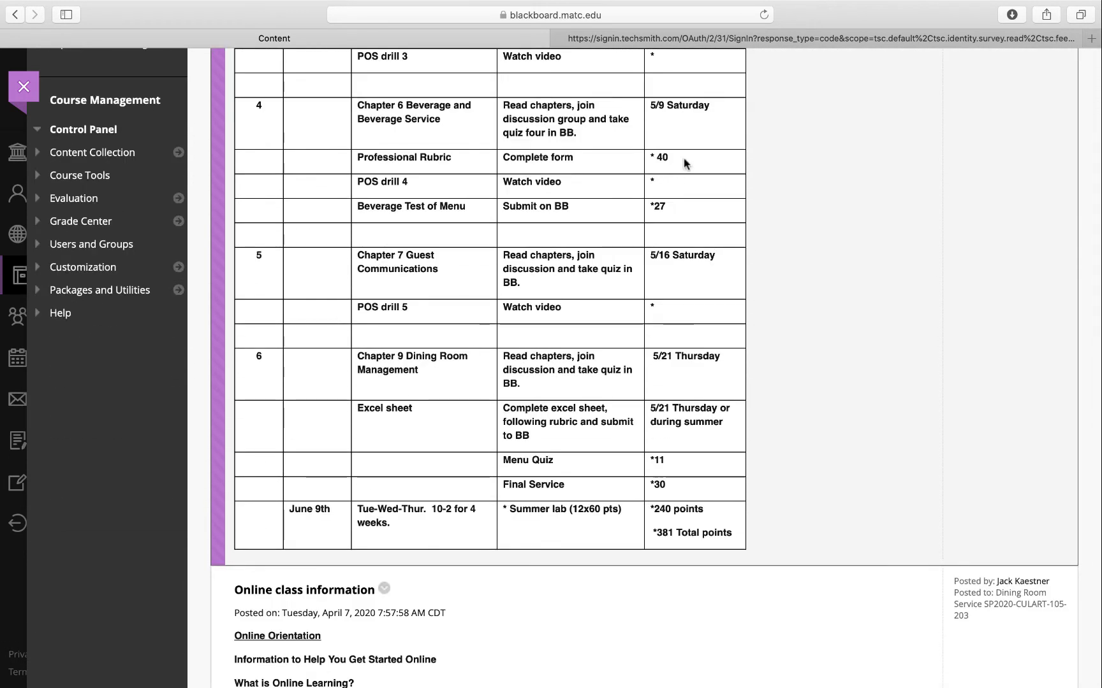
pyautogui.moveTo(681, 213)
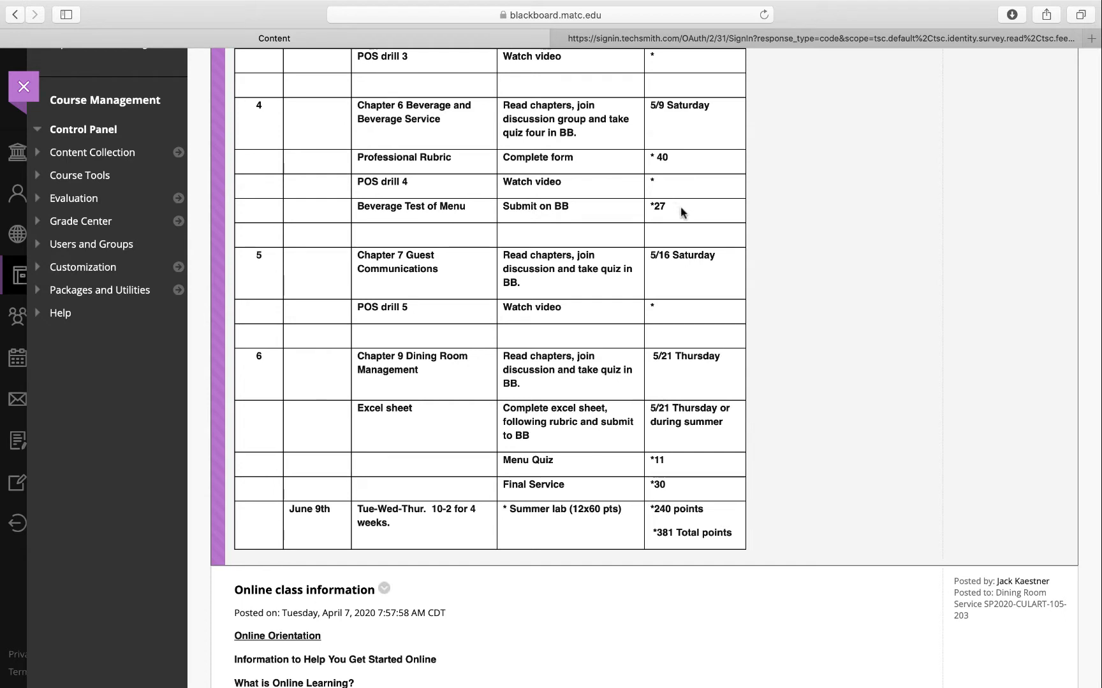
pyautogui.moveTo(687, 213)
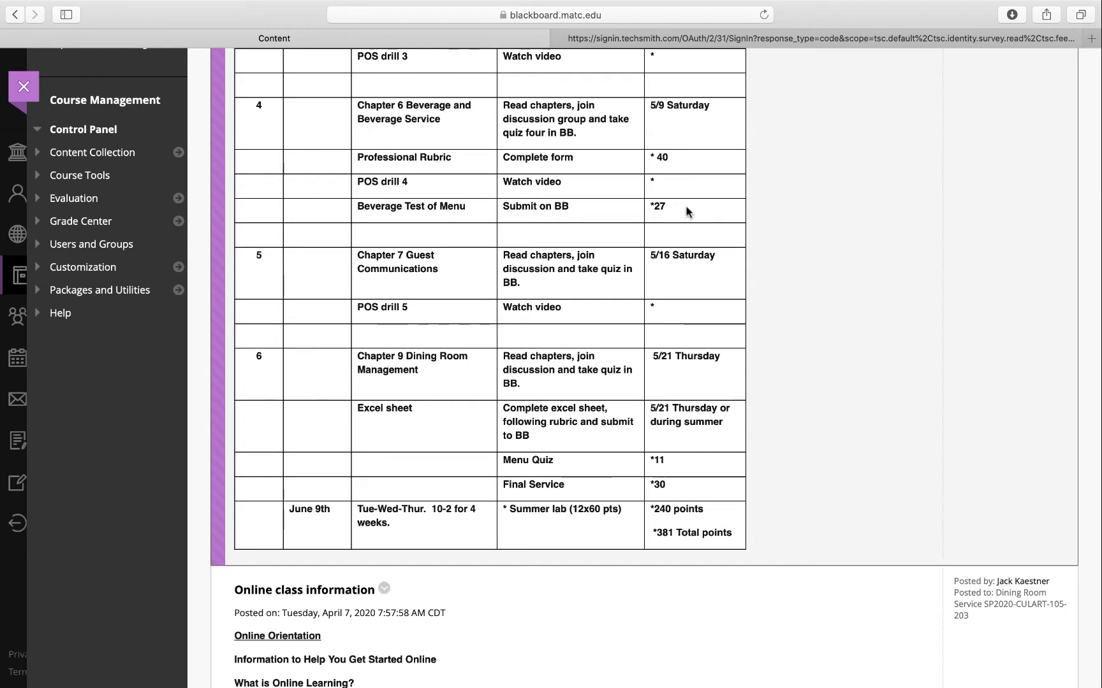
pyautogui.moveTo(671, 533)
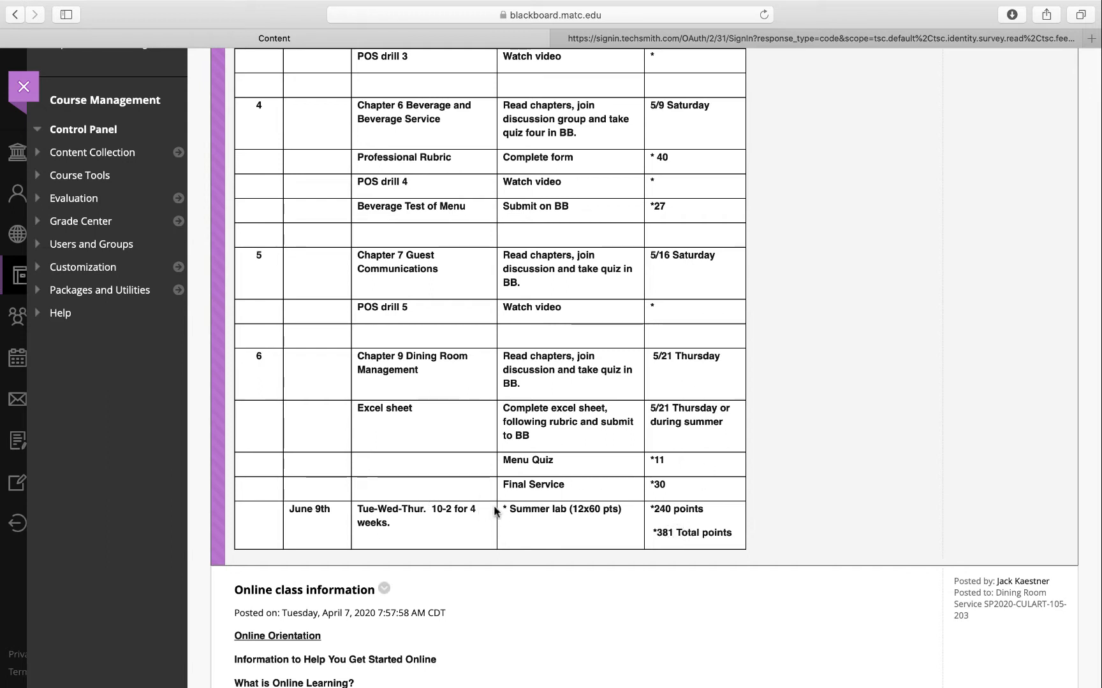
pyautogui.moveTo(580, 536)
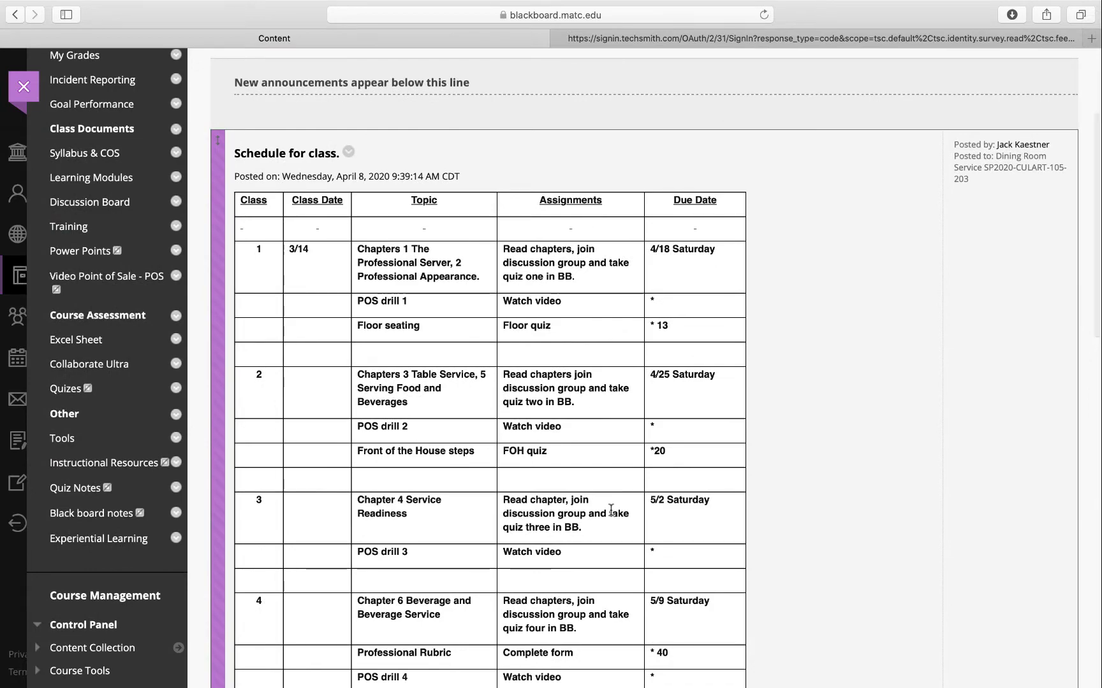
pyautogui.scroll(-3)
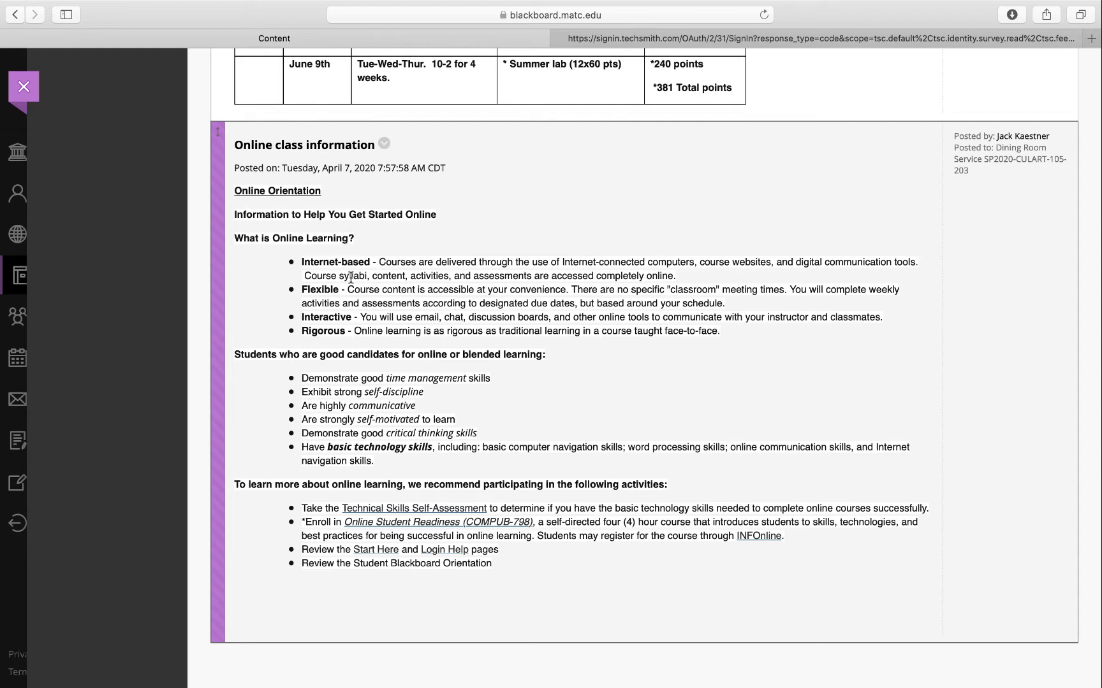
pyautogui.moveTo(349, 294)
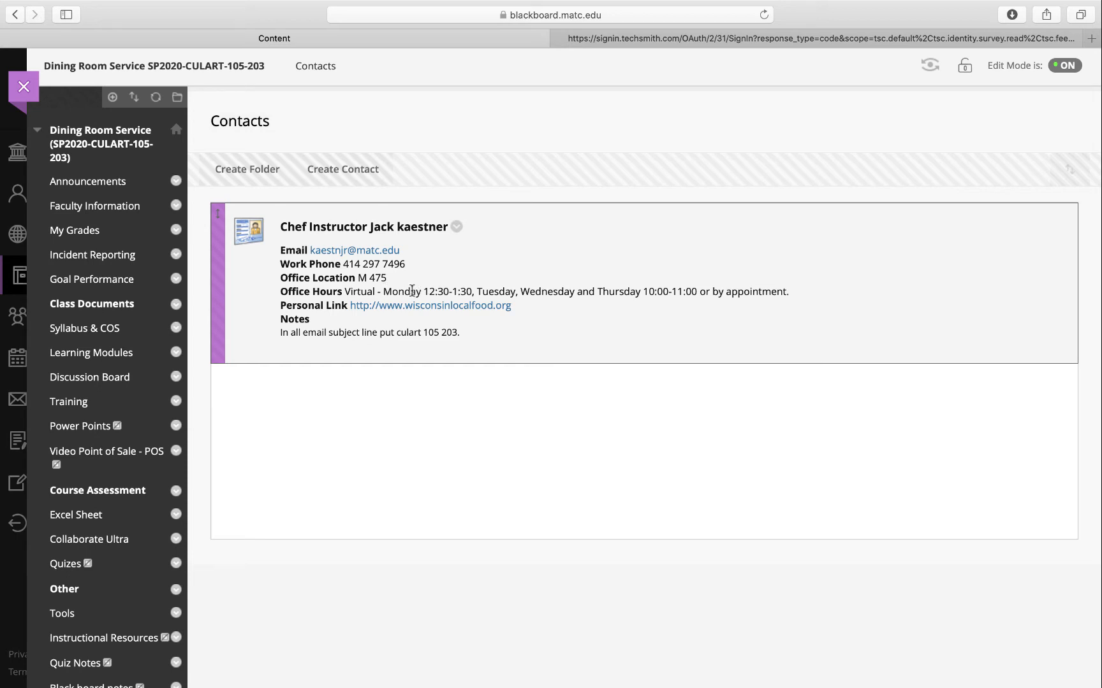
pyautogui.moveTo(596, 287)
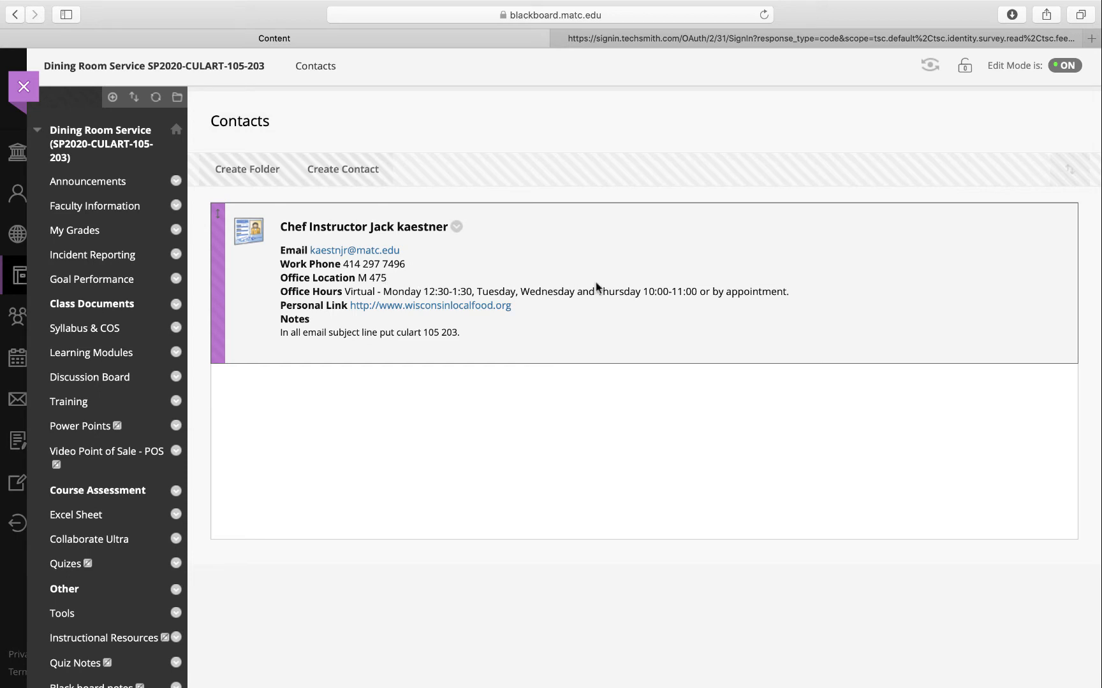
pyautogui.moveTo(701, 307)
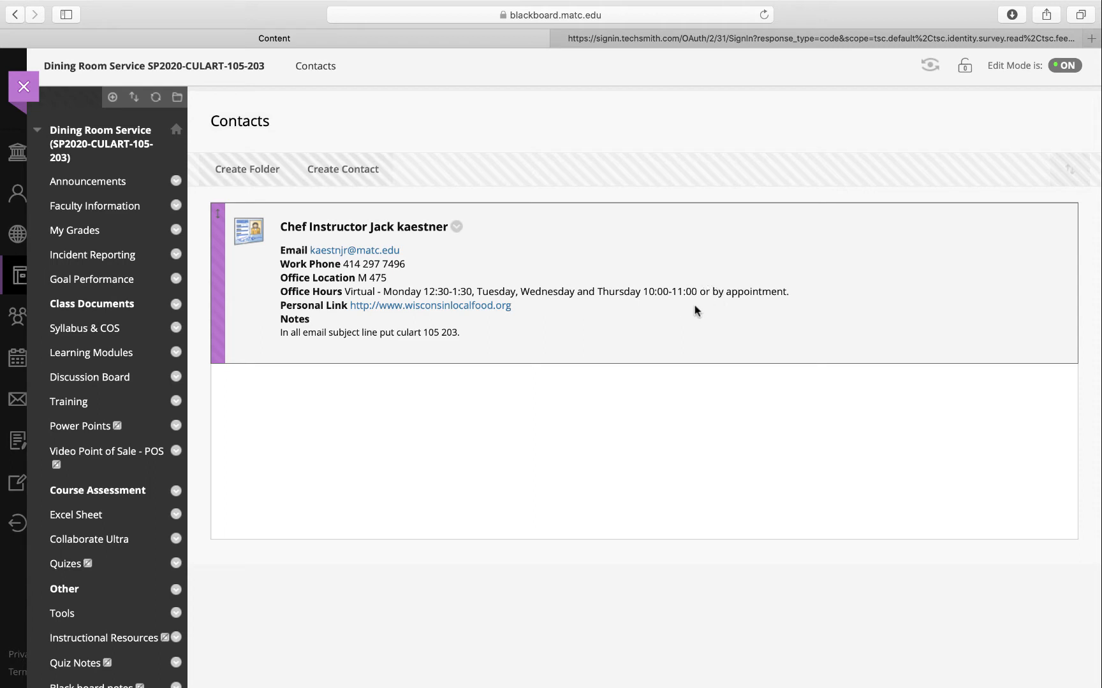
pyautogui.moveTo(561, 323)
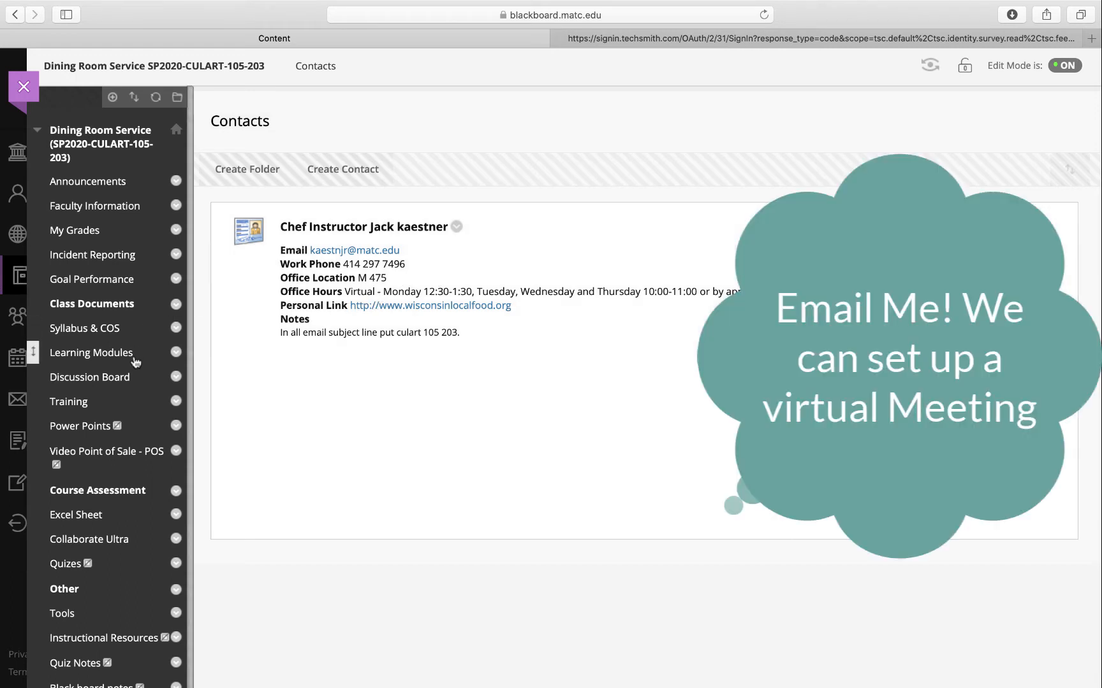
# Step: Scroll down the Collaborate Ultra page showing the Course Room and no scheduled sessions
pyautogui.scroll(-3)
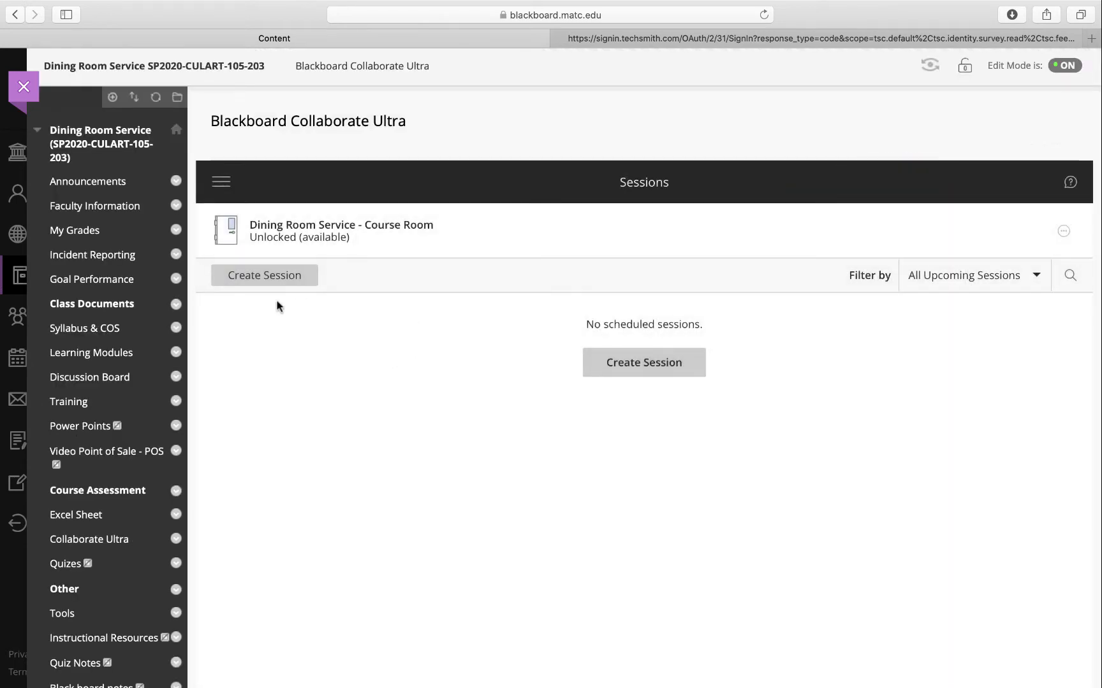
pyautogui.moveTo(264, 275)
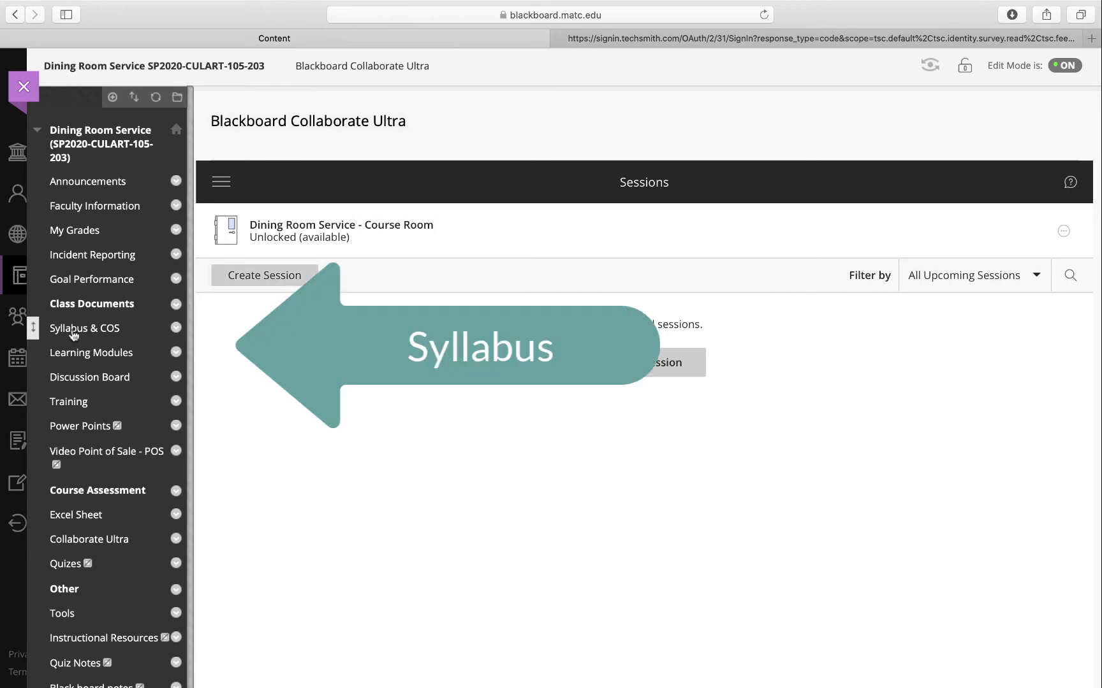
# Step: Go to the Syllabus & COS content area under Class Documents
pyautogui.click(84, 328)
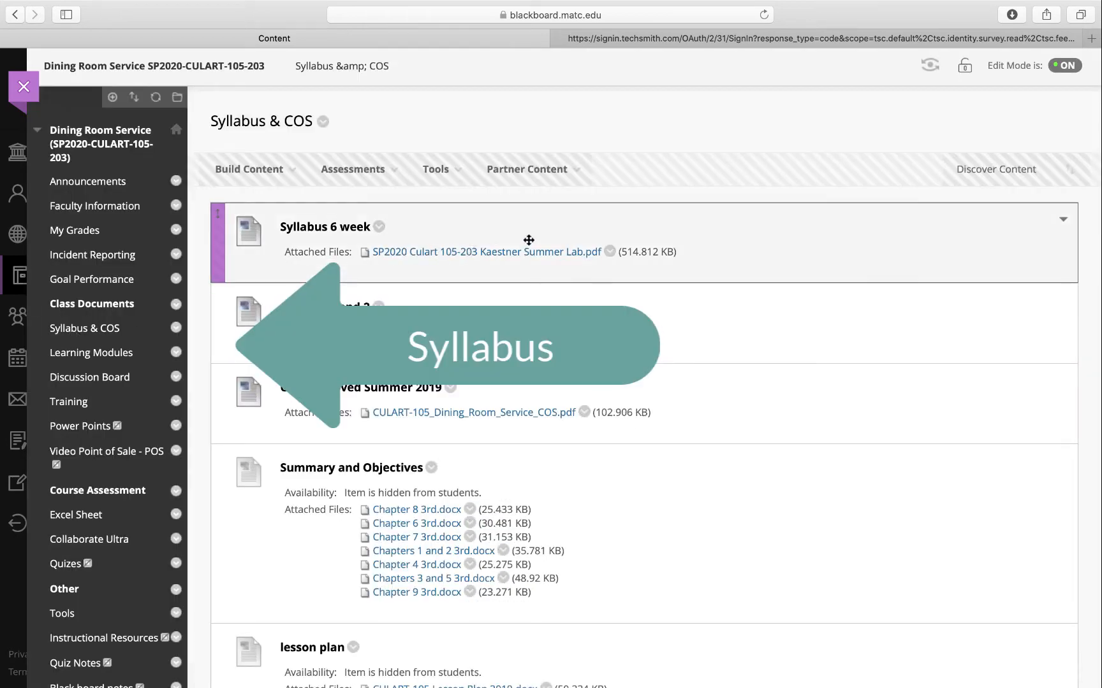
# Step: View the attached summer lab syllabus PDF and read the Instructor and Course Information
pyautogui.click(484, 251)
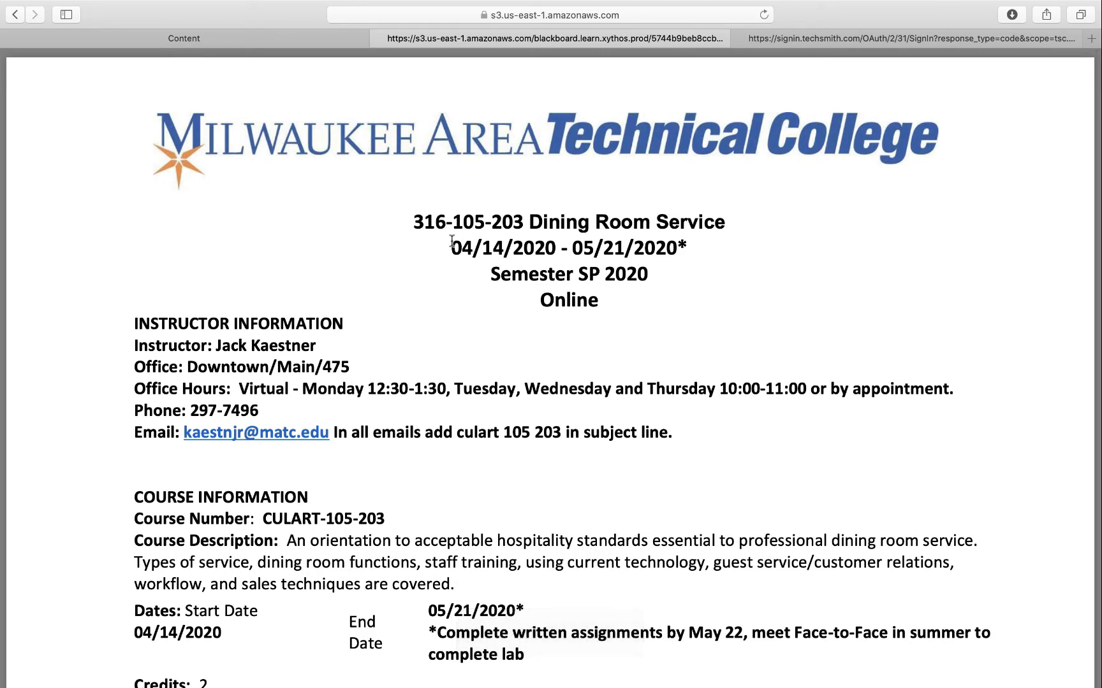
pyautogui.scroll(-3)
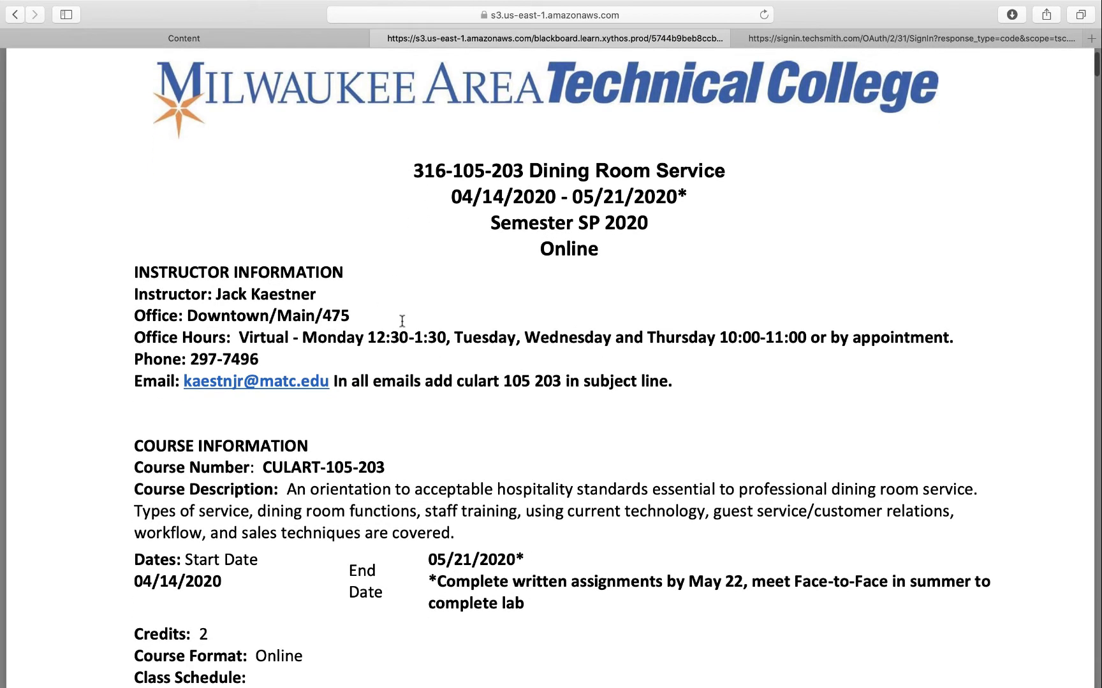
pyautogui.scroll(-3)
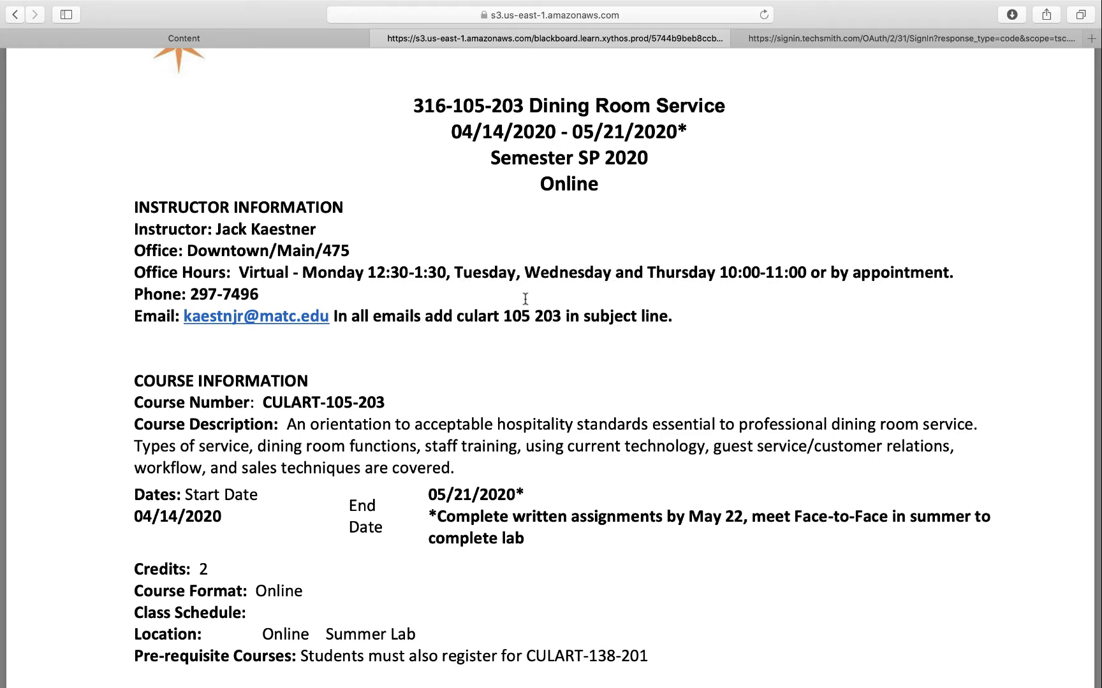
pyautogui.moveTo(681, 288)
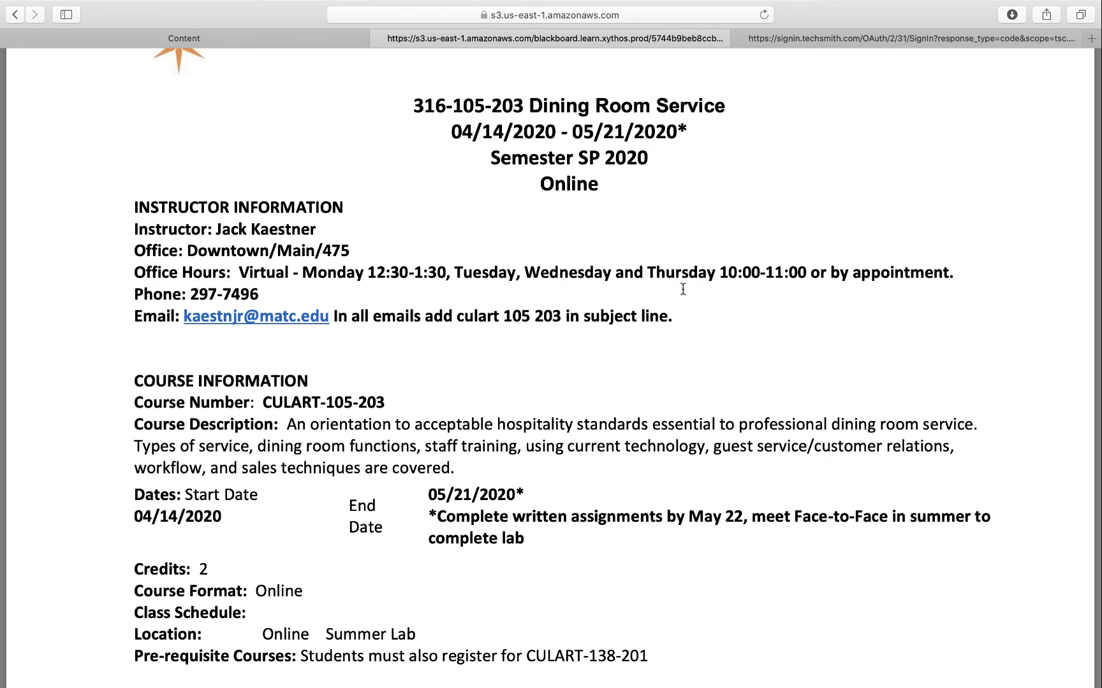
pyautogui.scroll(-3)
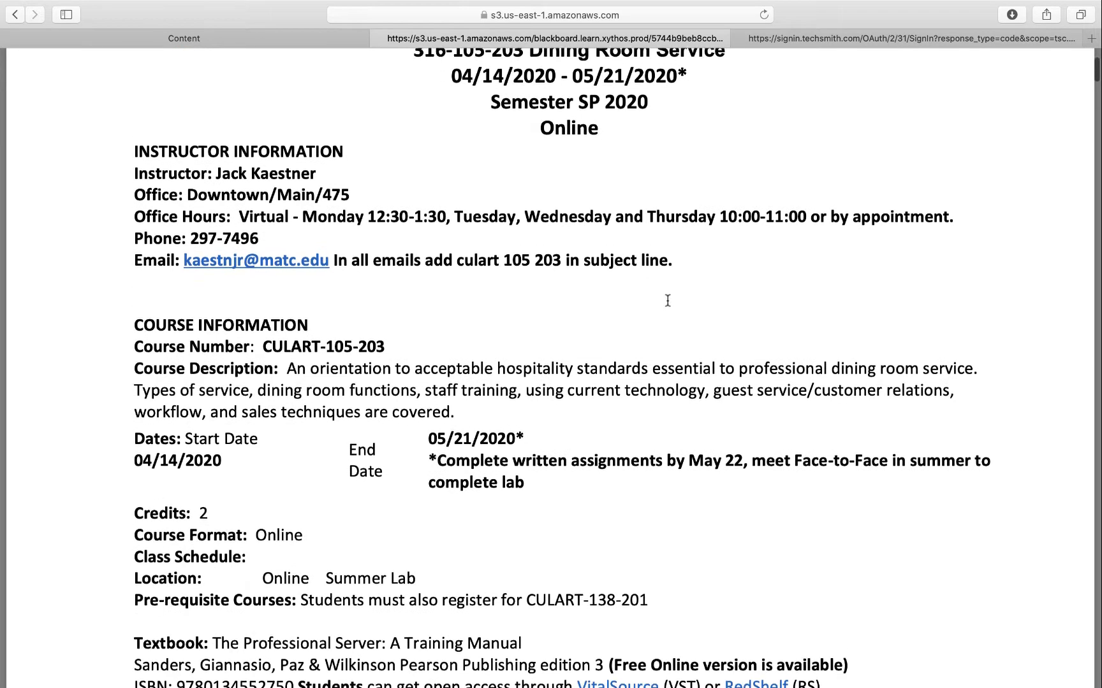
# Step: Continue through the syllabus to the Textbook and Library Resources sections
pyautogui.scroll(-3)
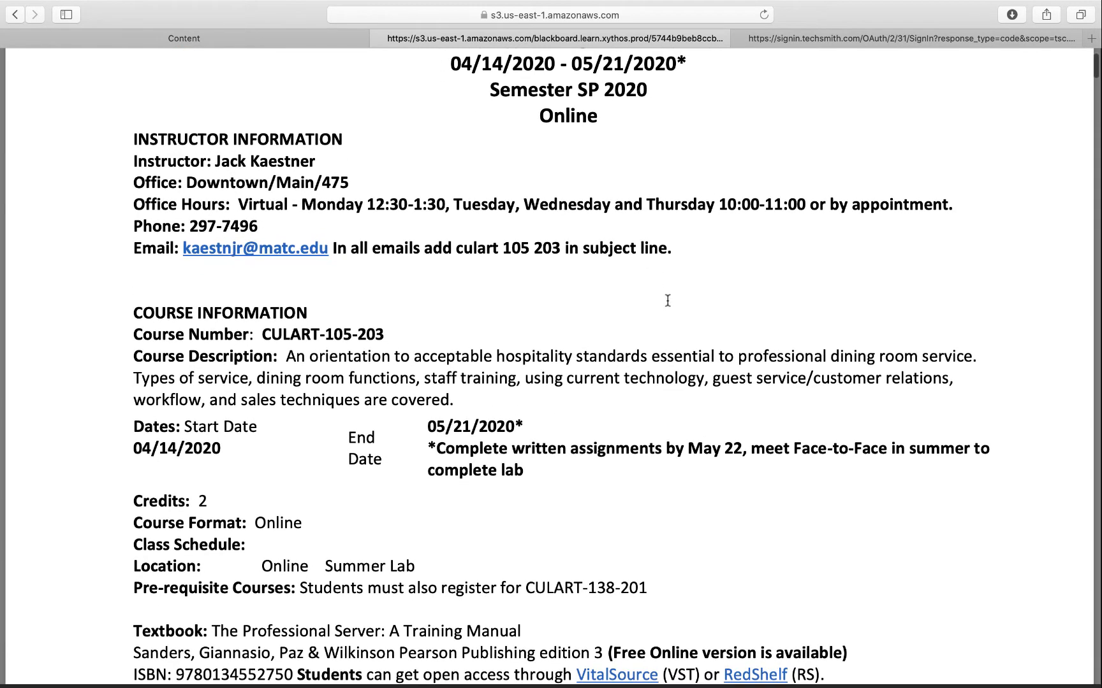
pyautogui.scroll(3)
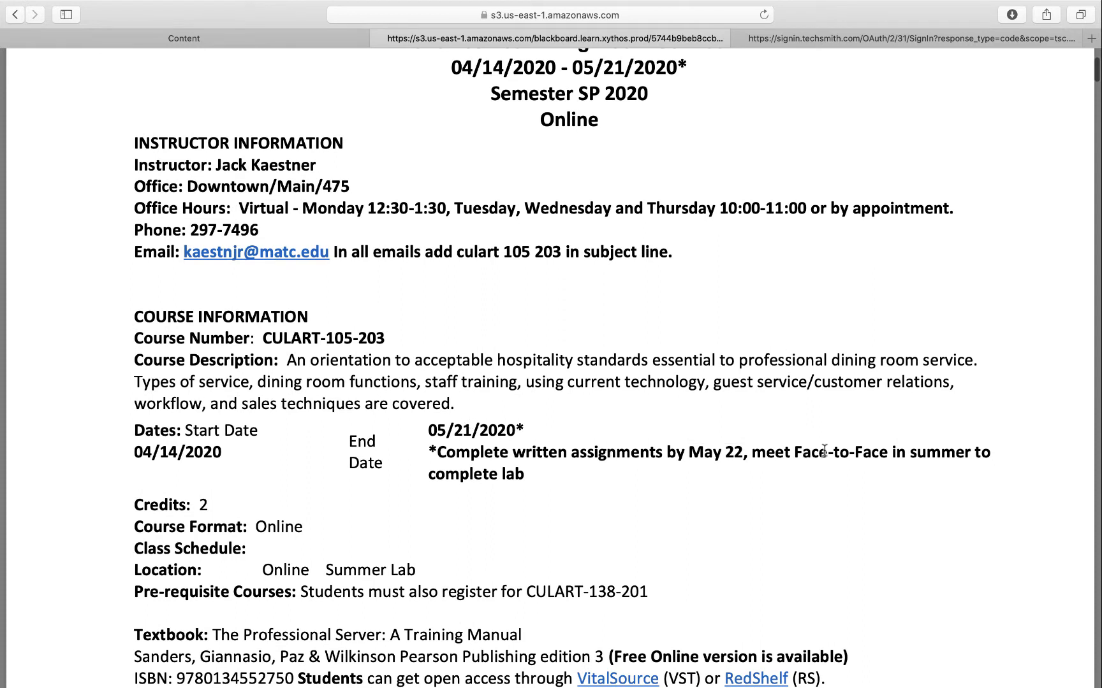
pyautogui.moveTo(479, 474)
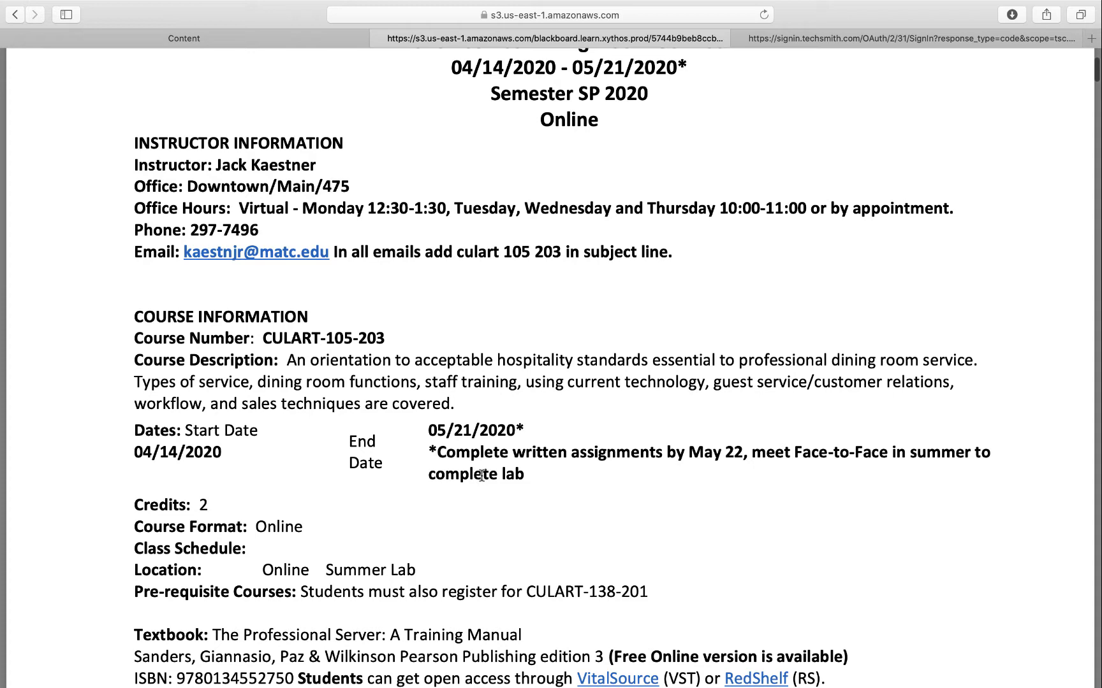
pyautogui.scroll(-3)
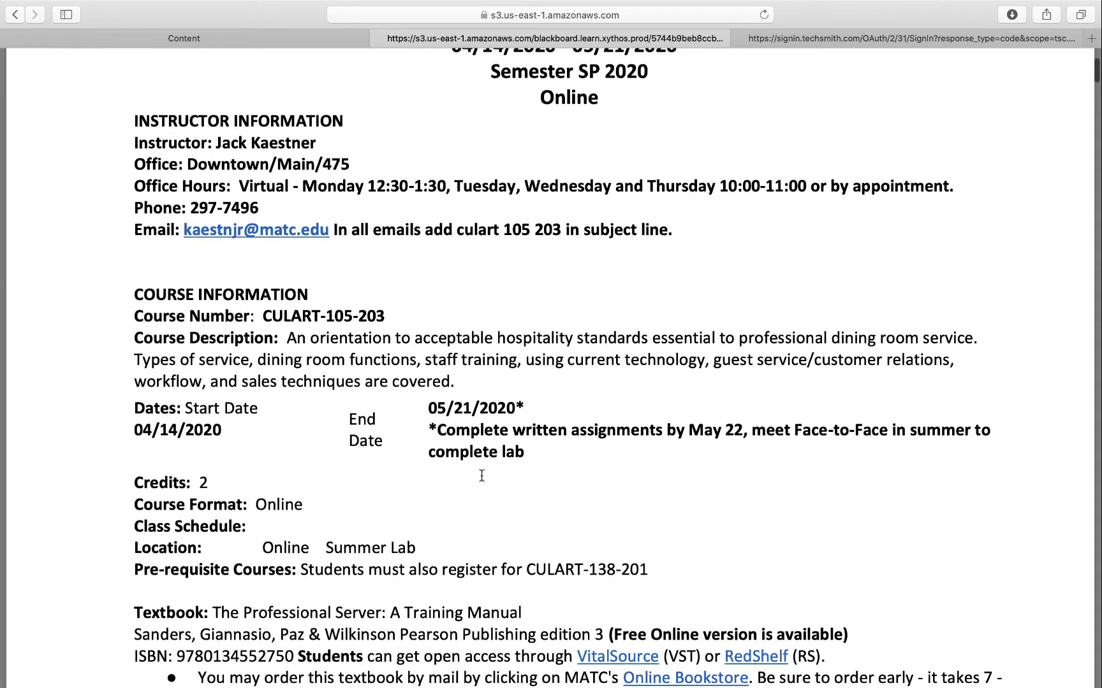
pyautogui.scroll(-3)
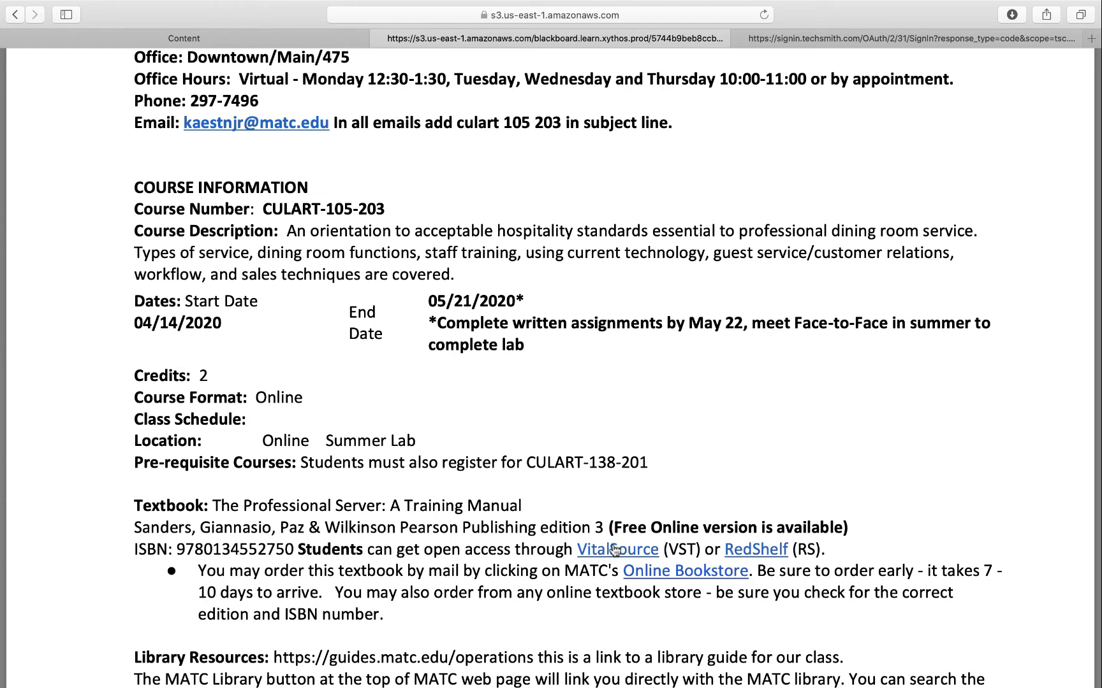
# Step: Read the syllabus Uniform Policy down to the start of the Class Calendar table
pyautogui.scroll(-3)
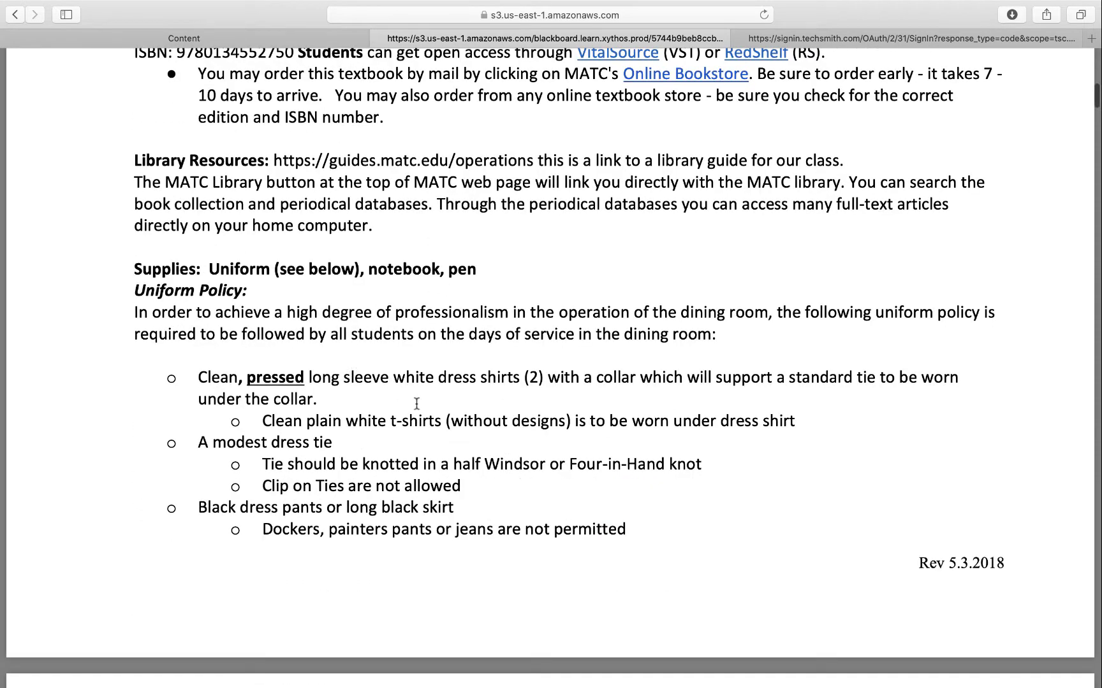
pyautogui.moveTo(361, 364)
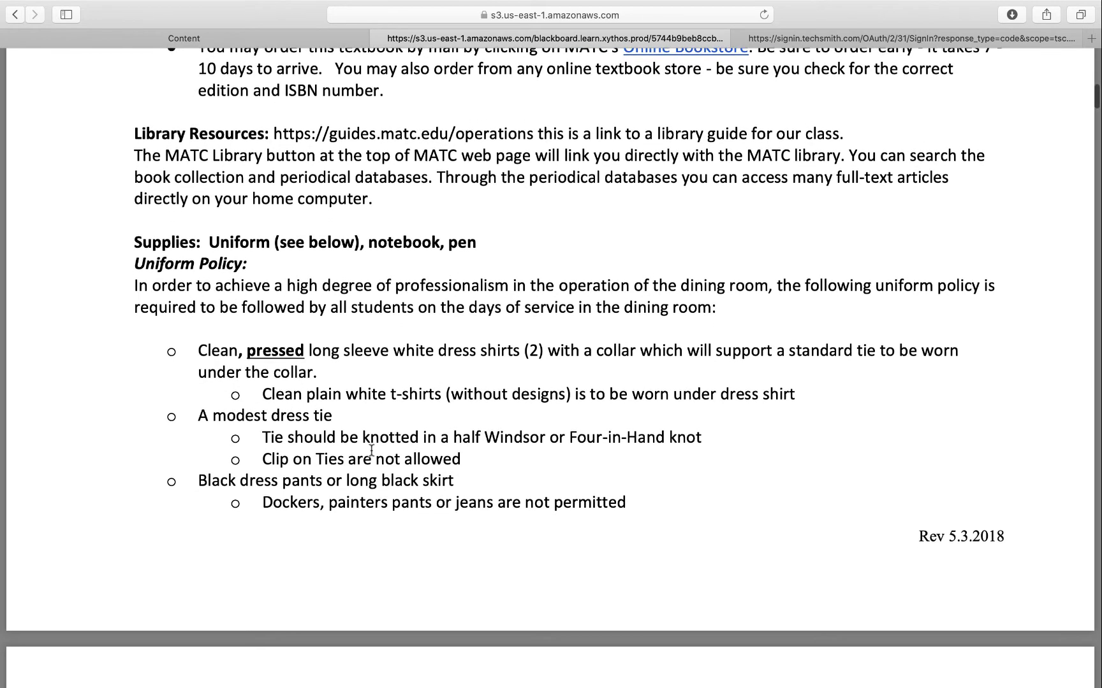
pyautogui.scroll(-3)
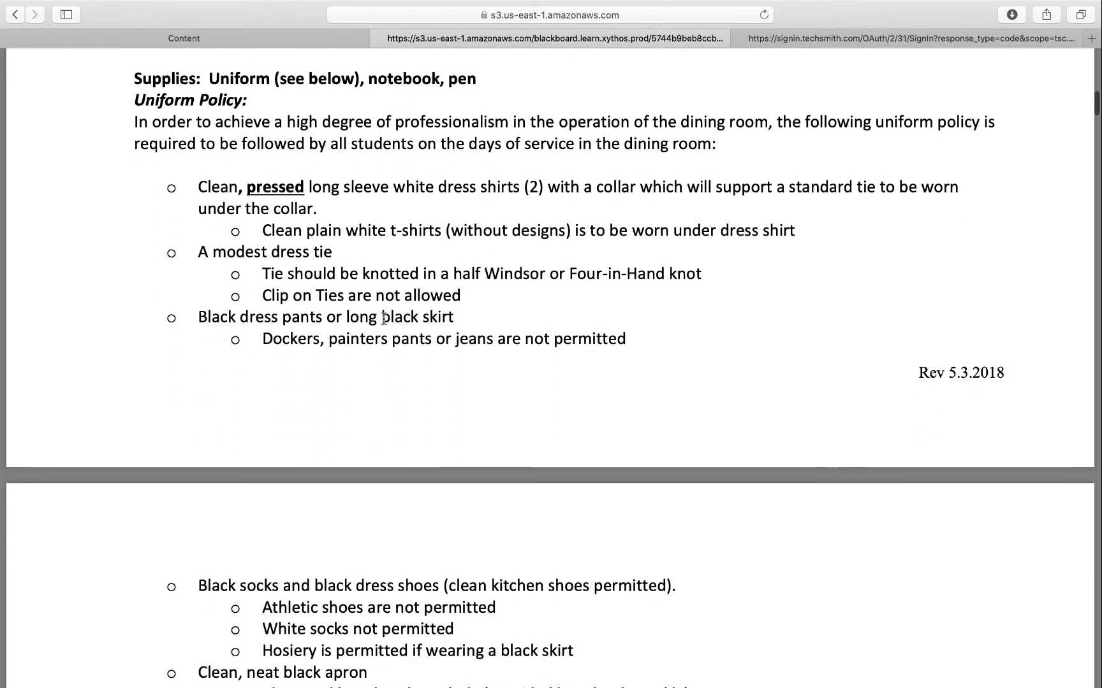
pyautogui.scroll(-3)
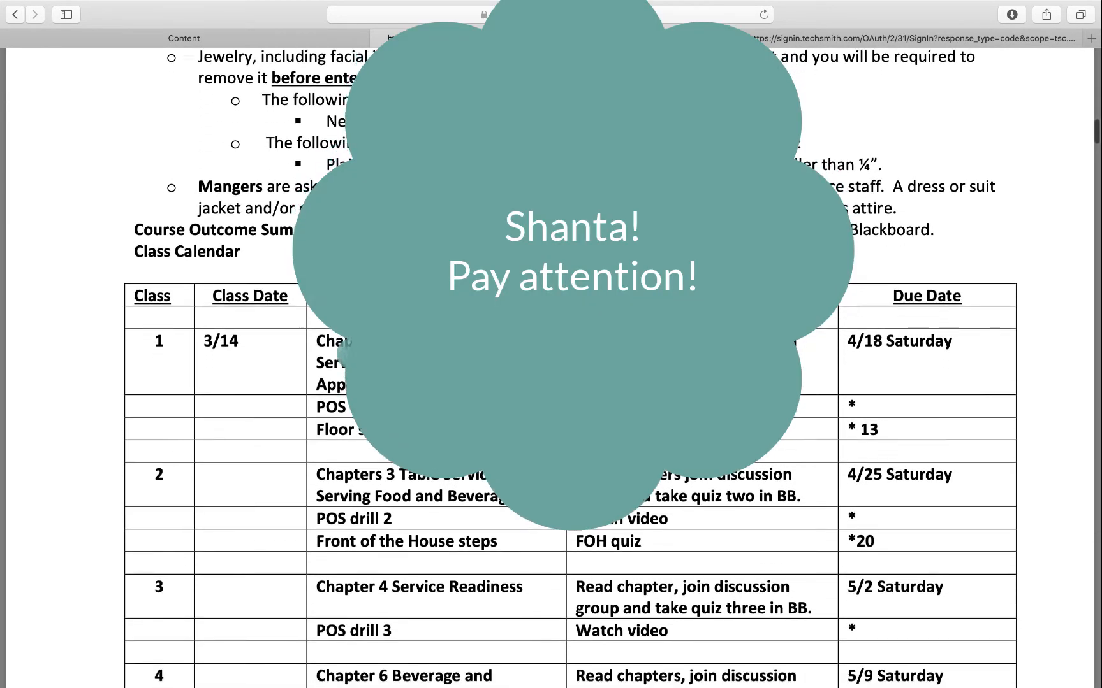
# Step: Read Class Calendar weeks 3–6 down to the Course Grading Information page
pyautogui.scroll(-3)
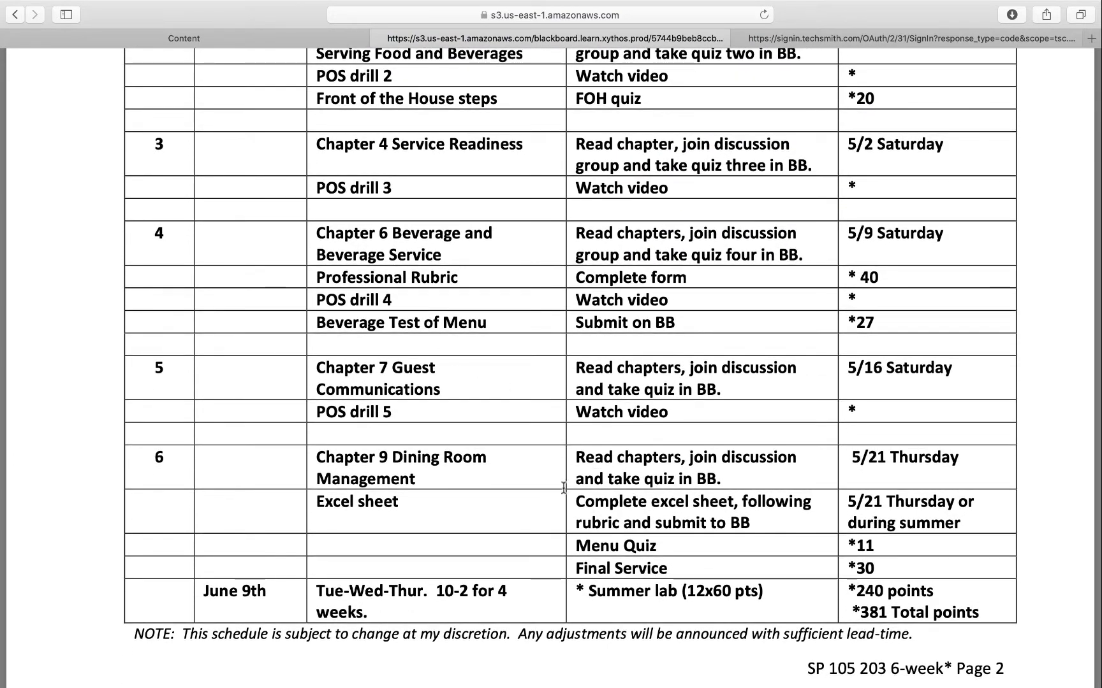
pyautogui.scroll(-3)
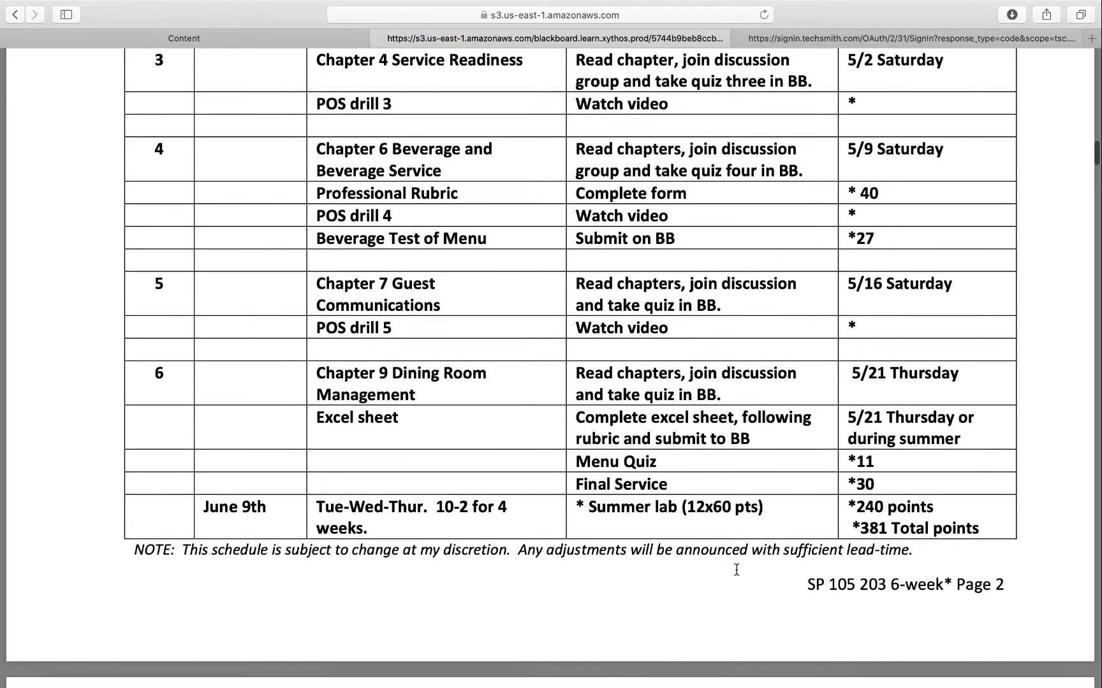
pyautogui.scroll(-3)
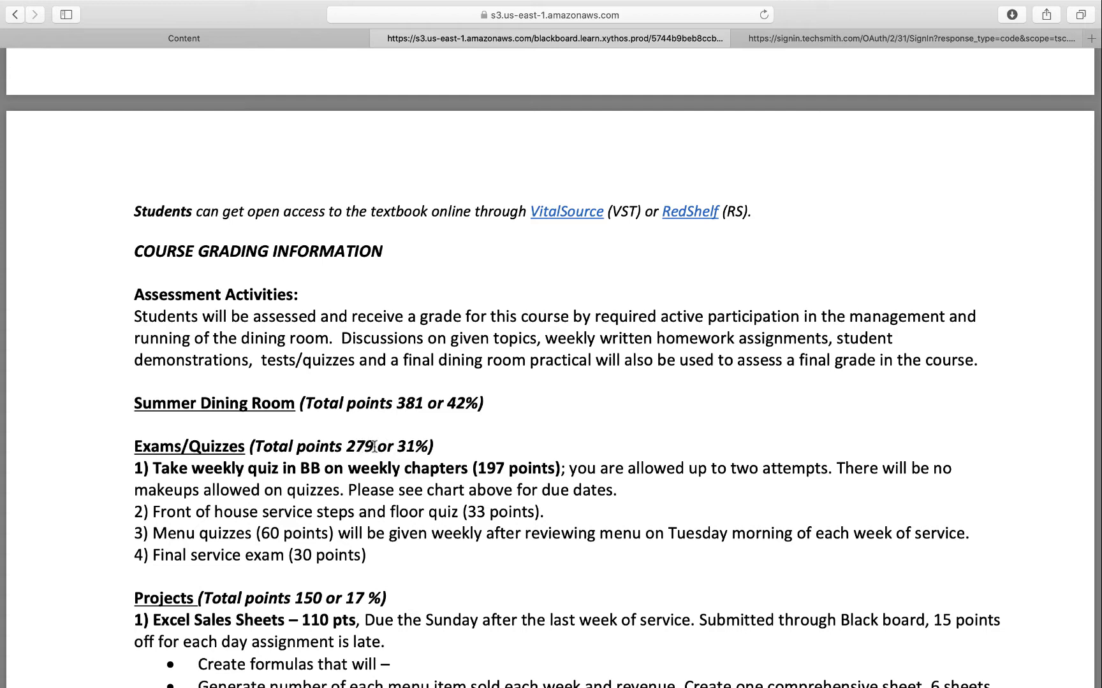
# Step: Read the Course Grading Information, Projects and Participation/Discussion criteria to the grading scale
pyautogui.scroll(-3)
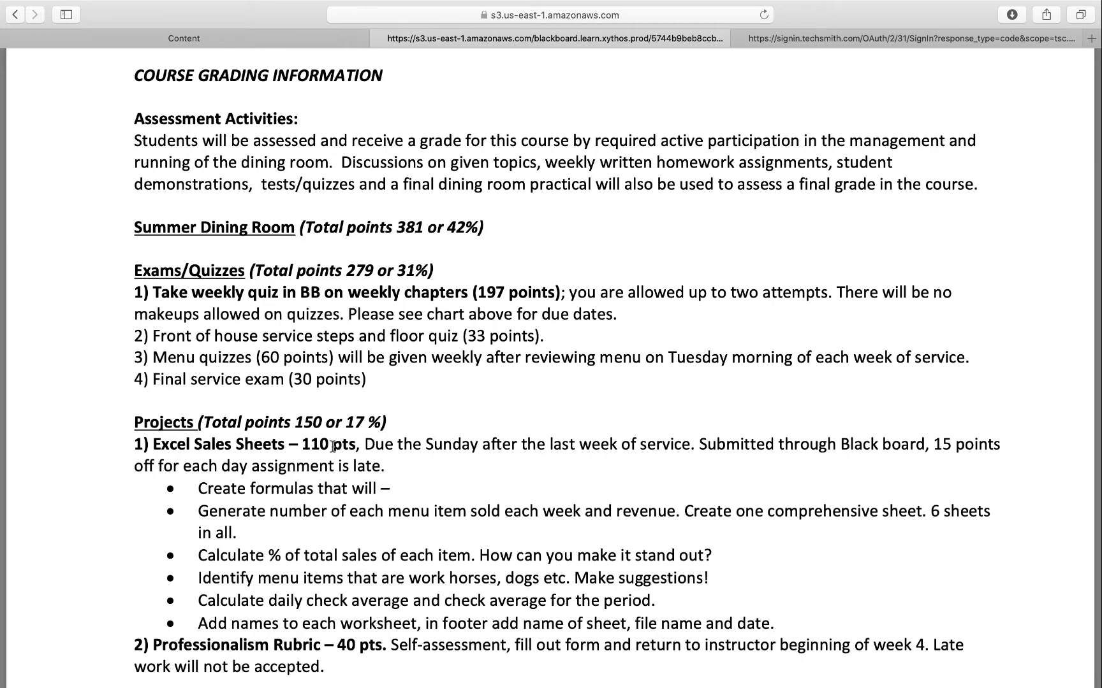
pyautogui.scroll(-3)
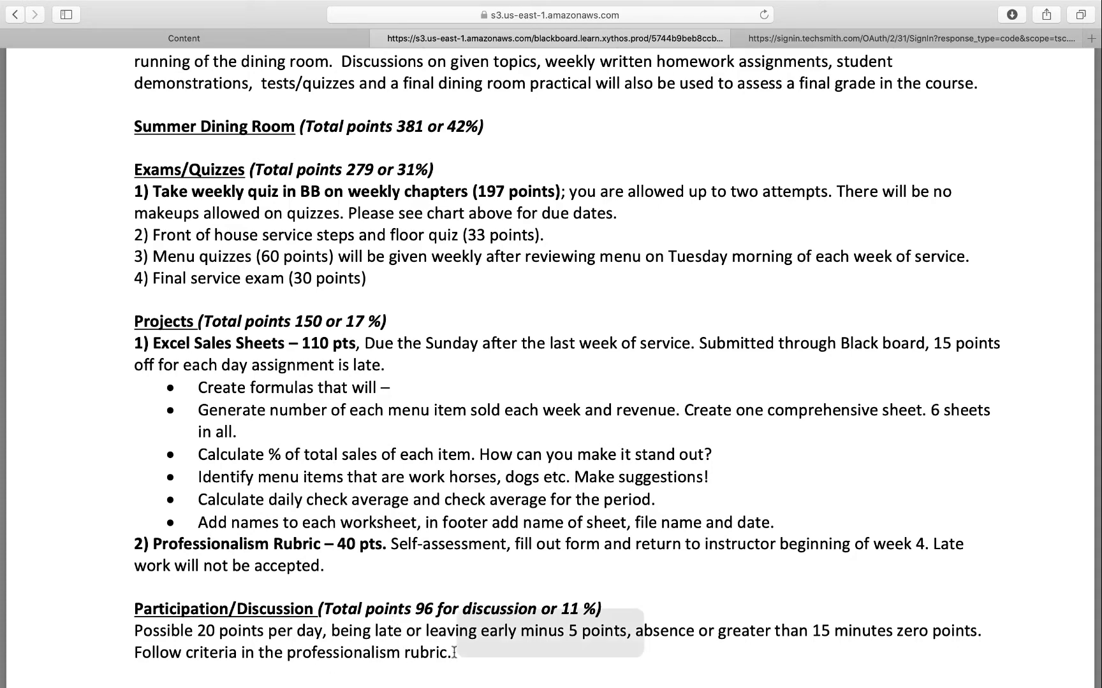
pyautogui.scroll(-3)
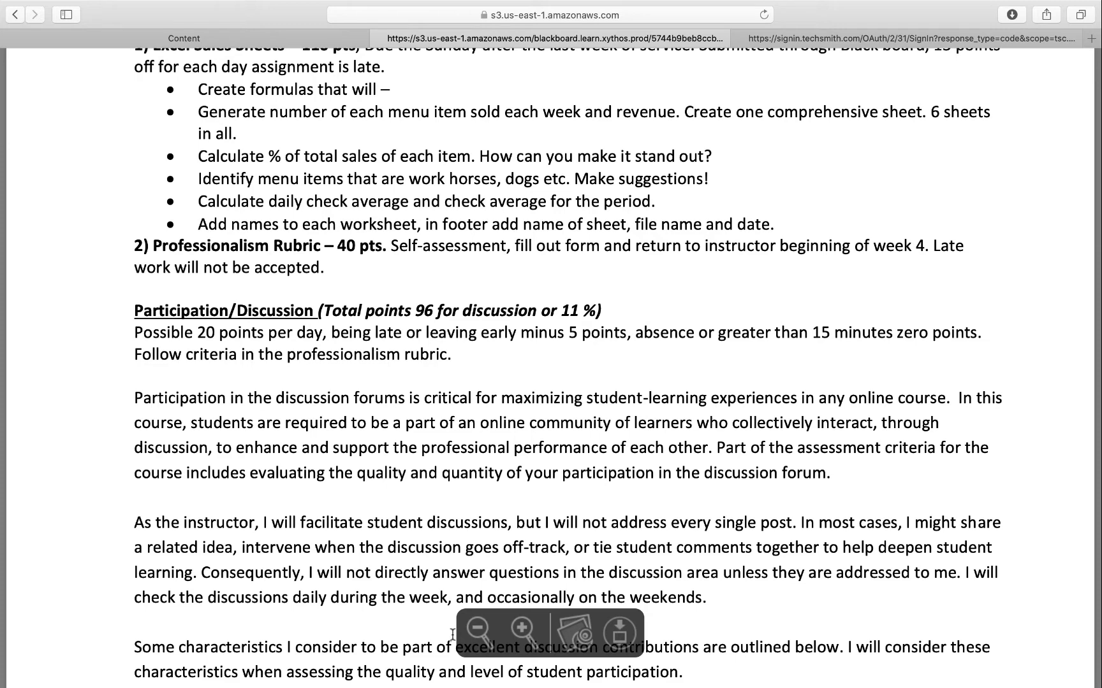
pyautogui.scroll(-3)
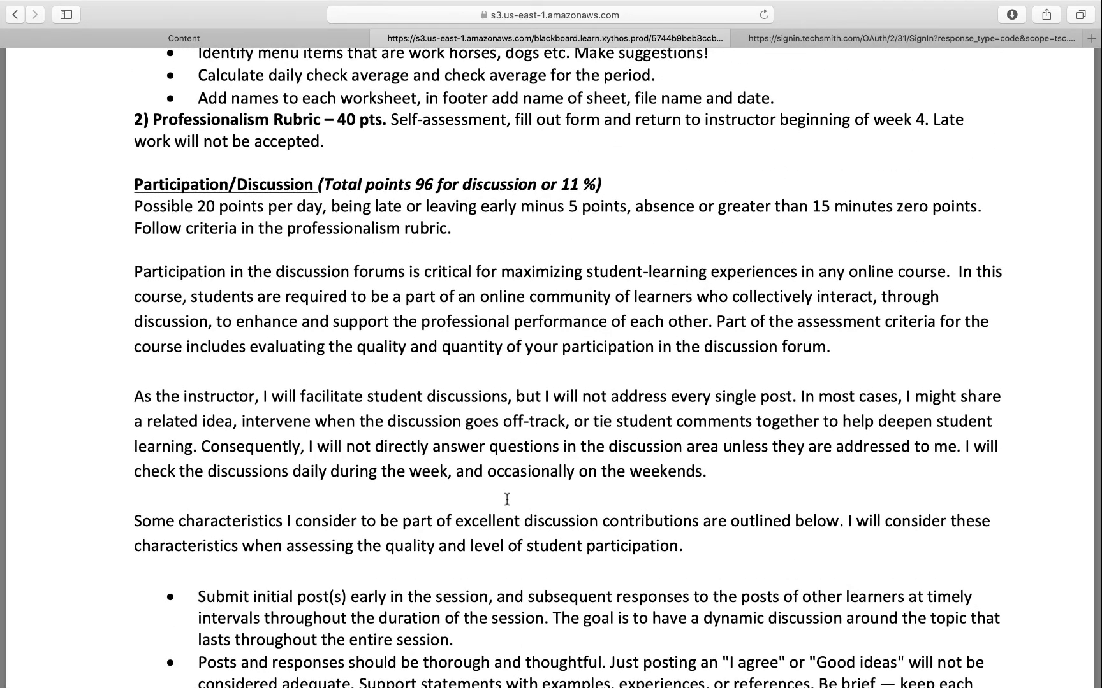
pyautogui.scroll(-3)
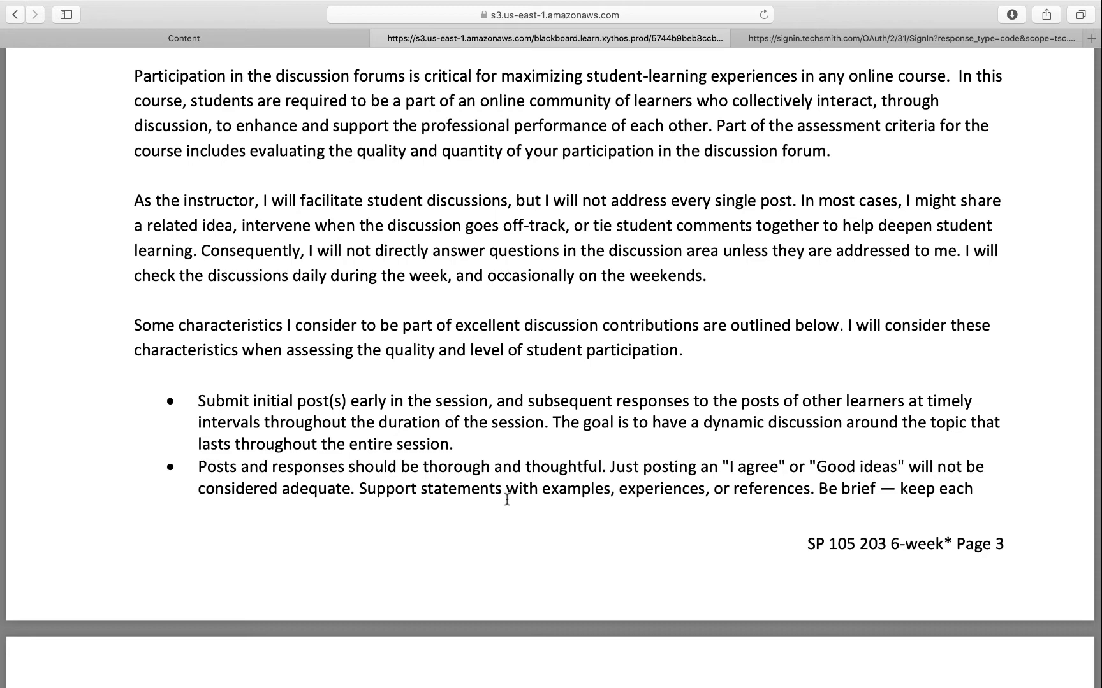
pyautogui.scroll(-3)
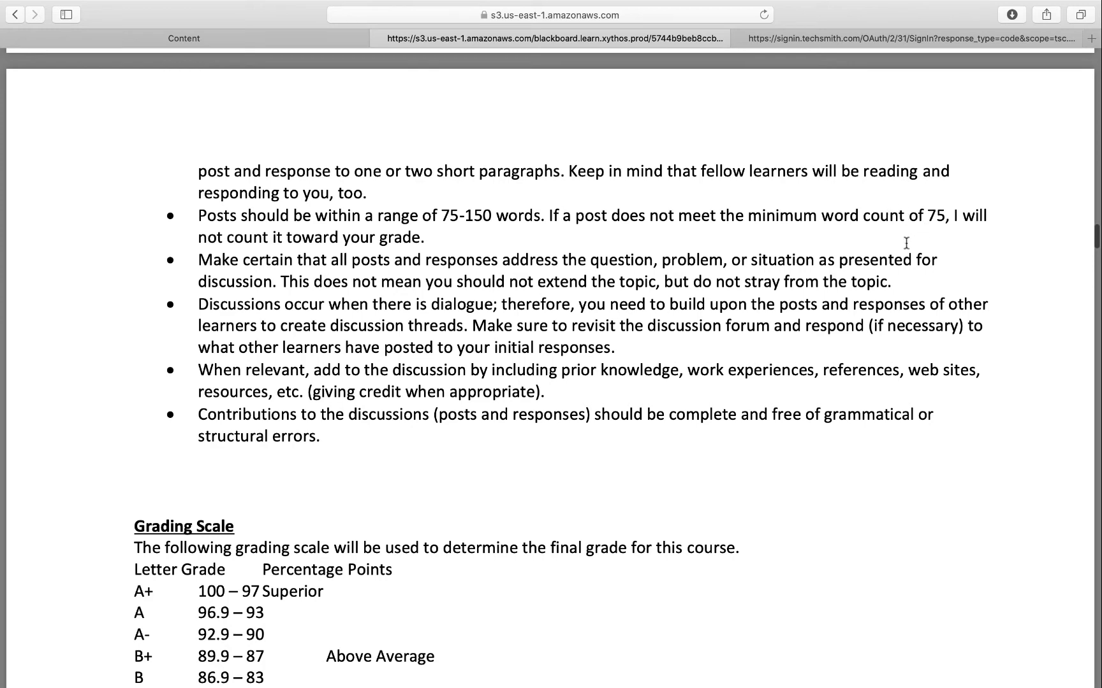
# Step: Read the Grading Scale, Responsibilities and Policies and student assistance down to Online Orientation
pyautogui.scroll(-3)
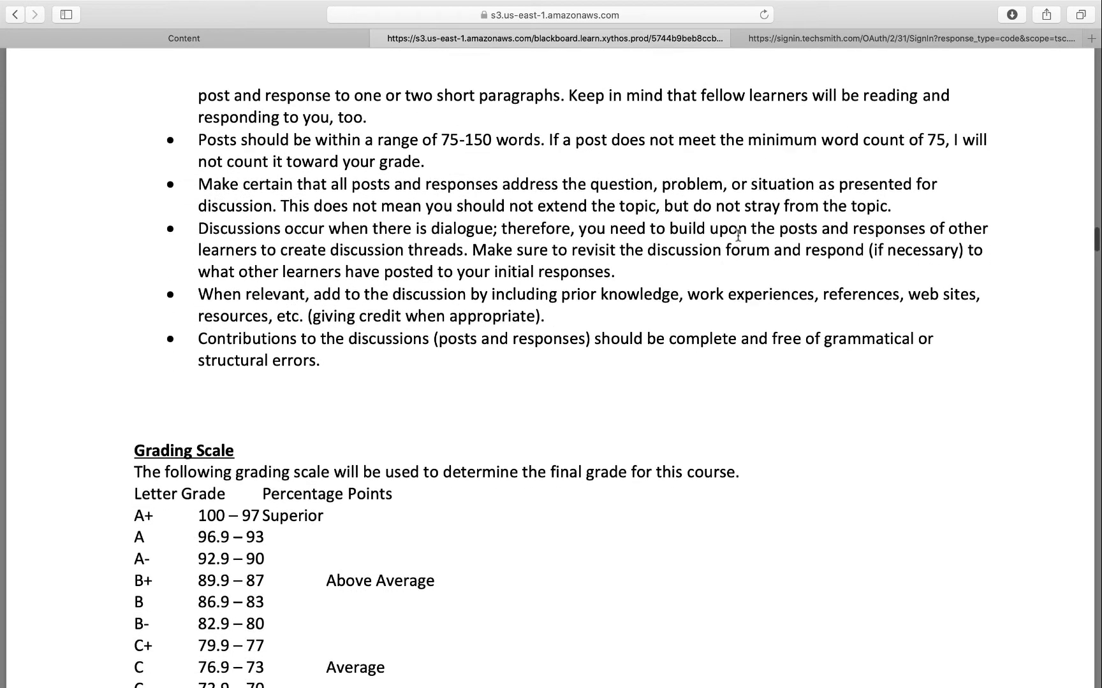
pyautogui.scroll(-3)
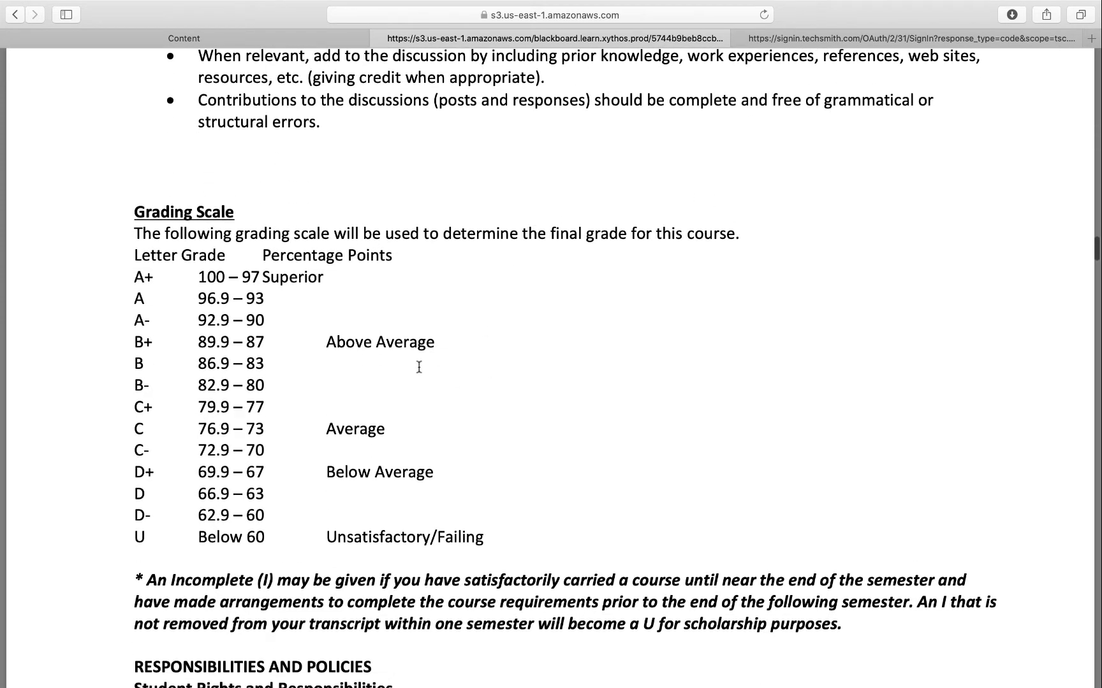
pyautogui.scroll(-3)
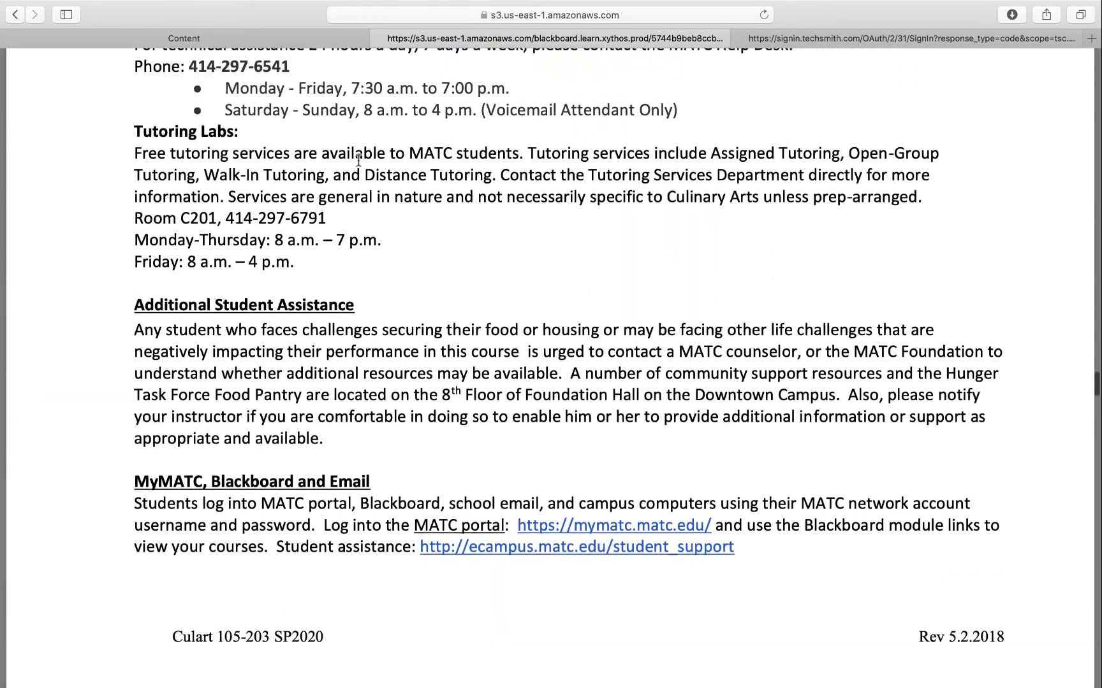
pyautogui.scroll(3)
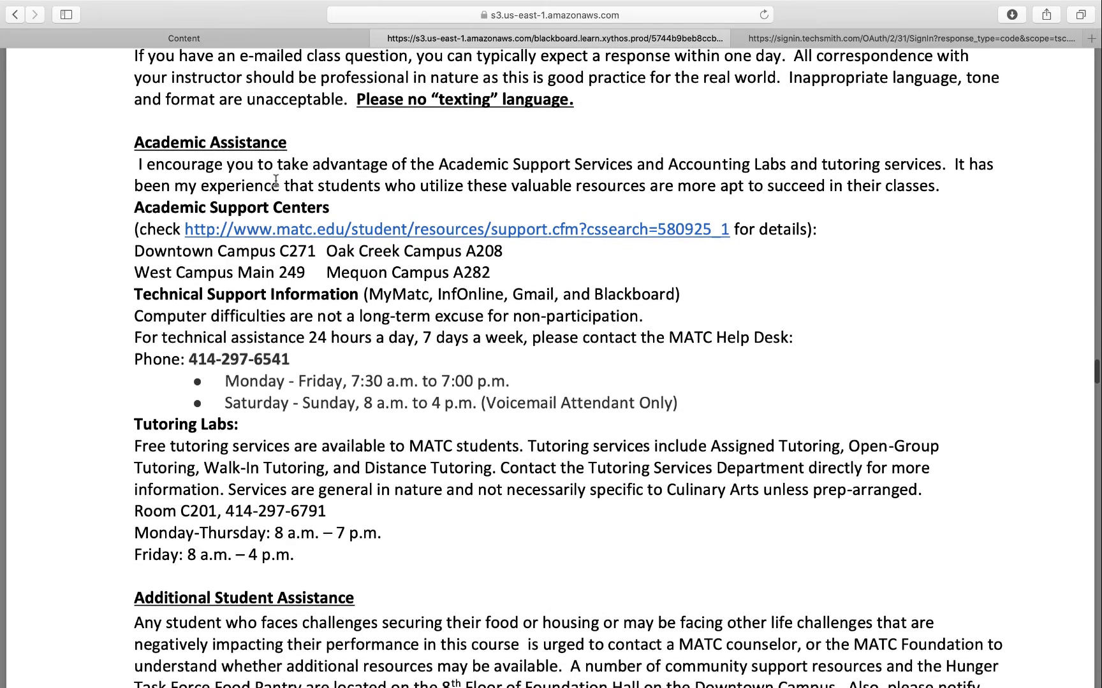
pyautogui.scroll(-3)
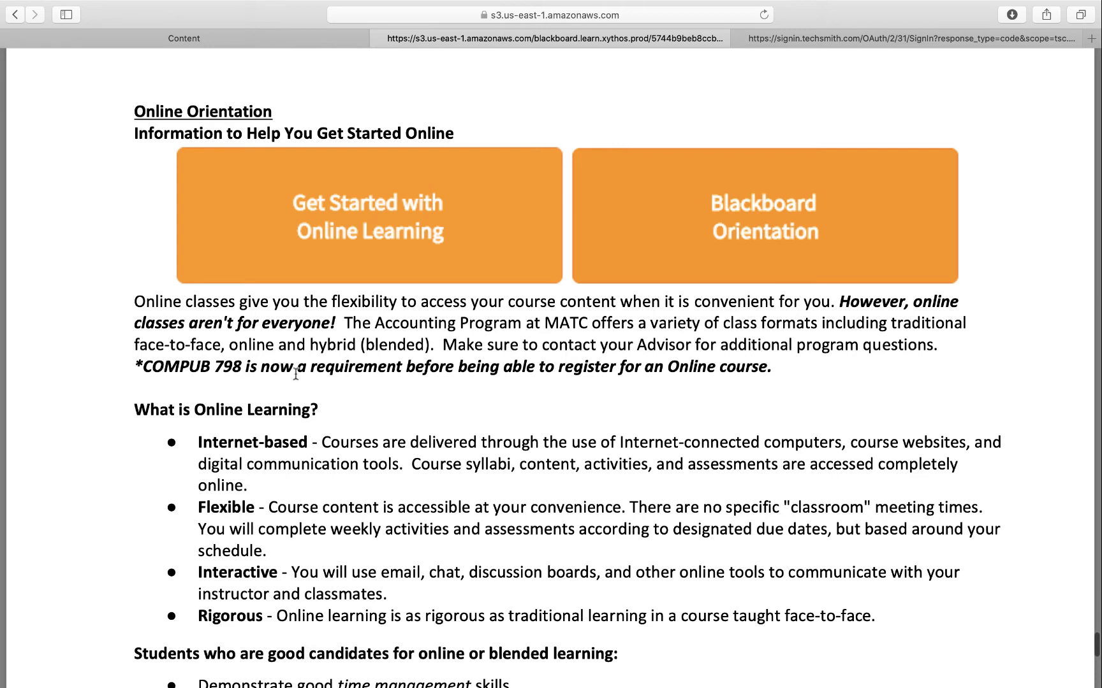
pyautogui.moveTo(618, 373)
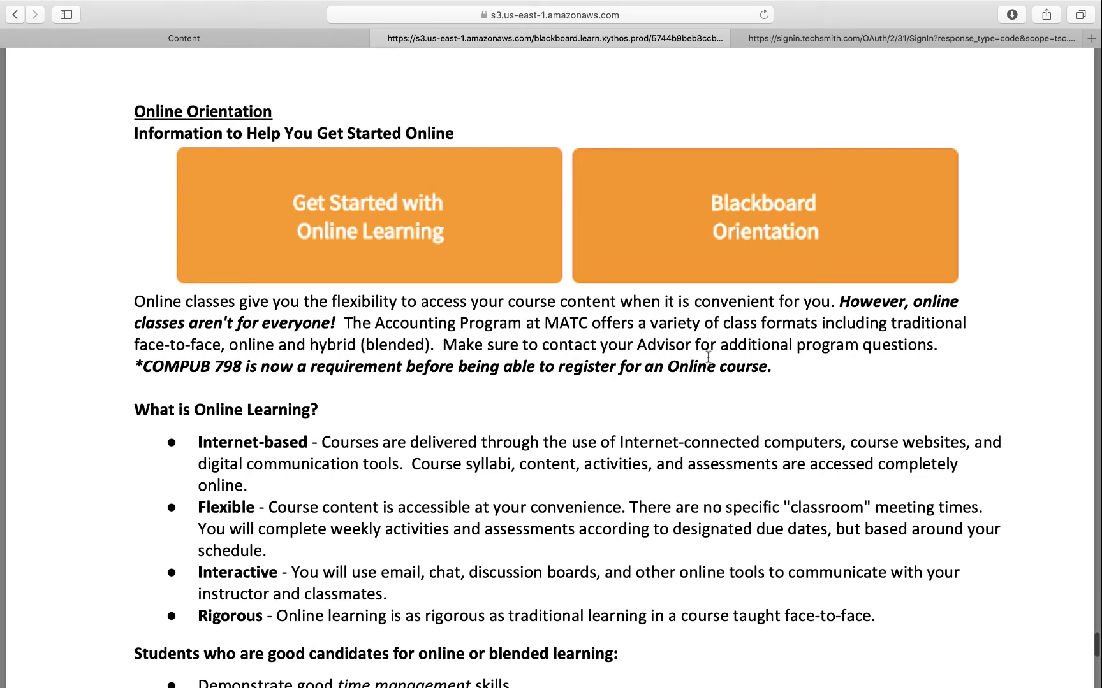
pyautogui.moveTo(668, 391)
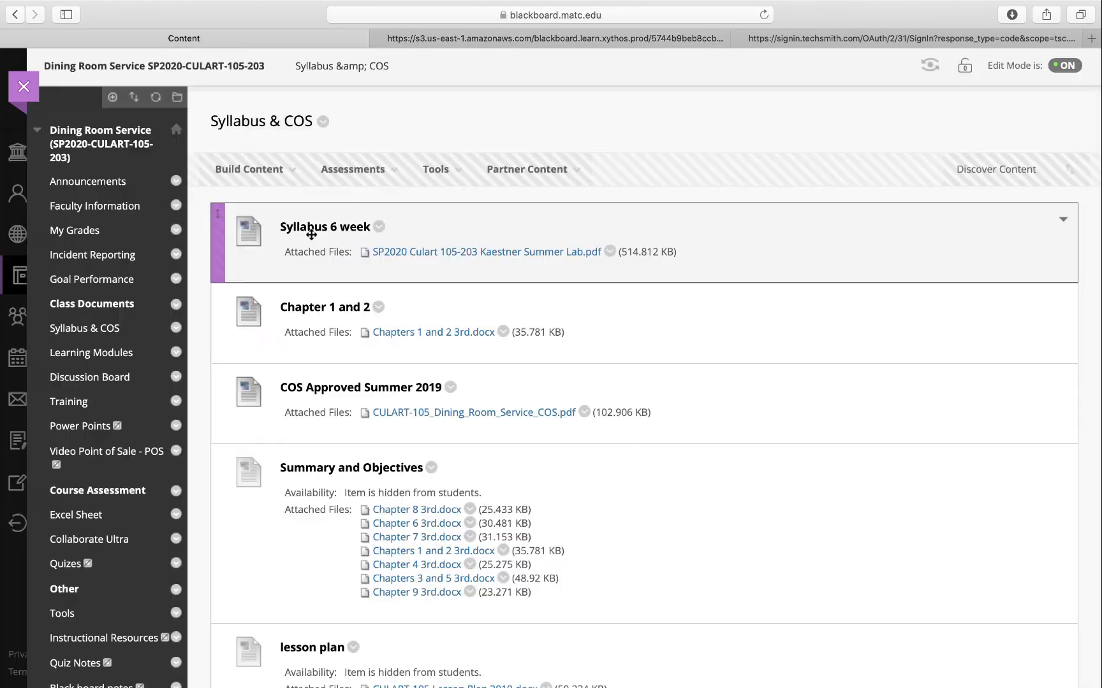
pyautogui.moveTo(308, 232)
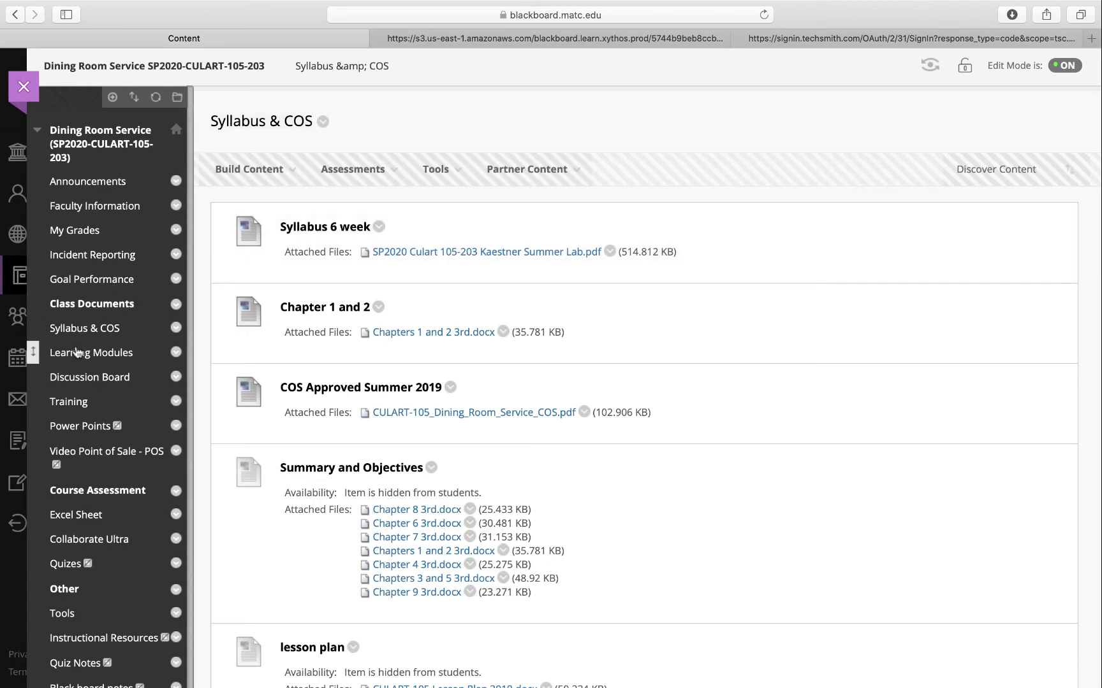
# Step: Go to Learning Modules, review Lessons 1–3 and enter the Lesson 1 module
pyautogui.click(91, 352)
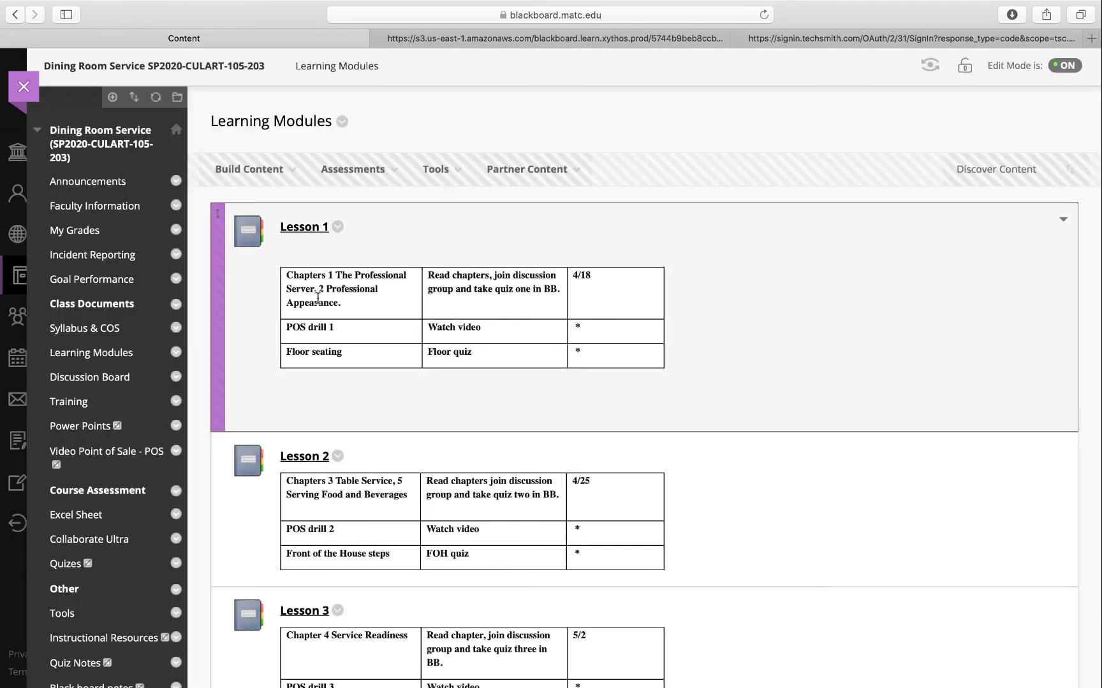
pyautogui.scroll(-3)
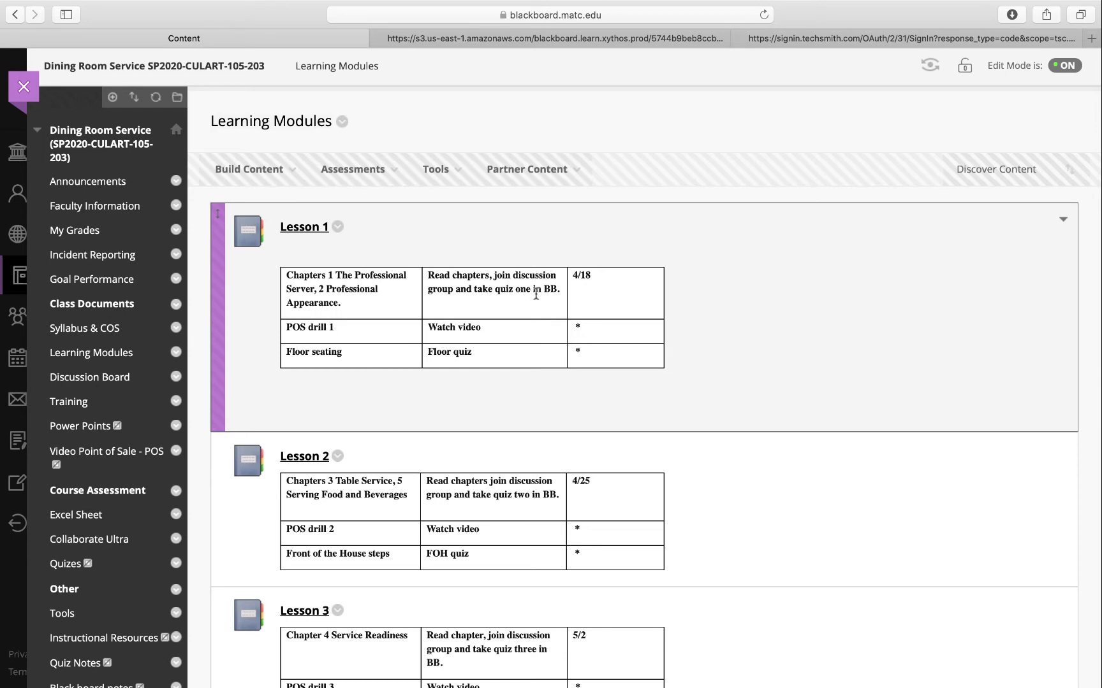
pyautogui.click(436, 169)
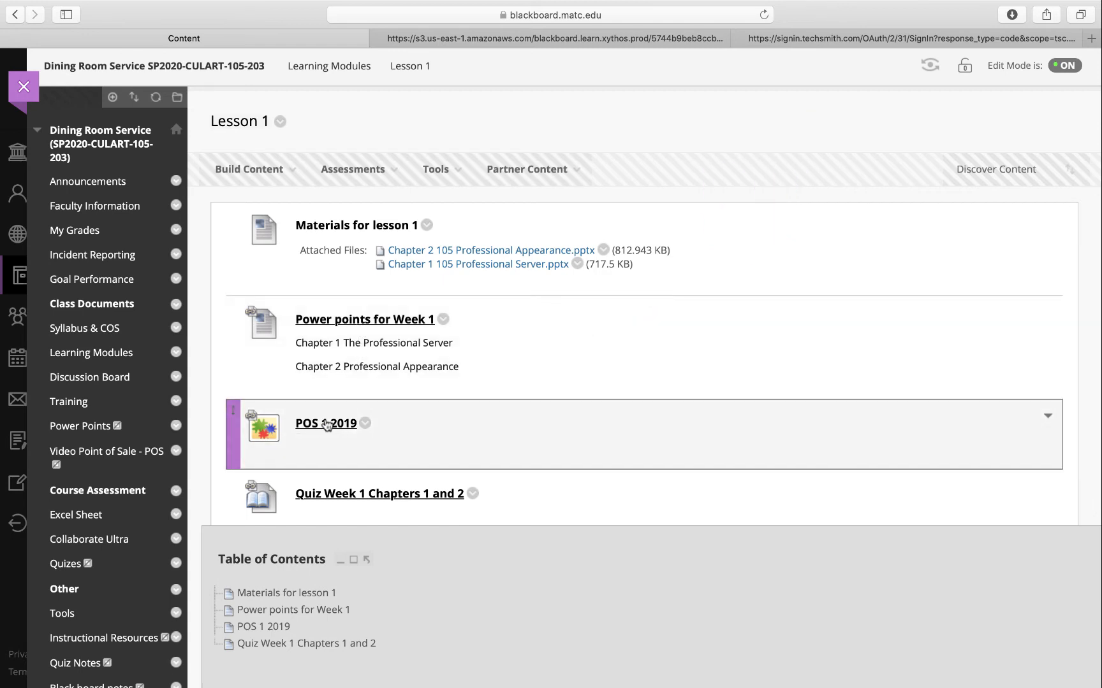
pyautogui.moveTo(342, 434)
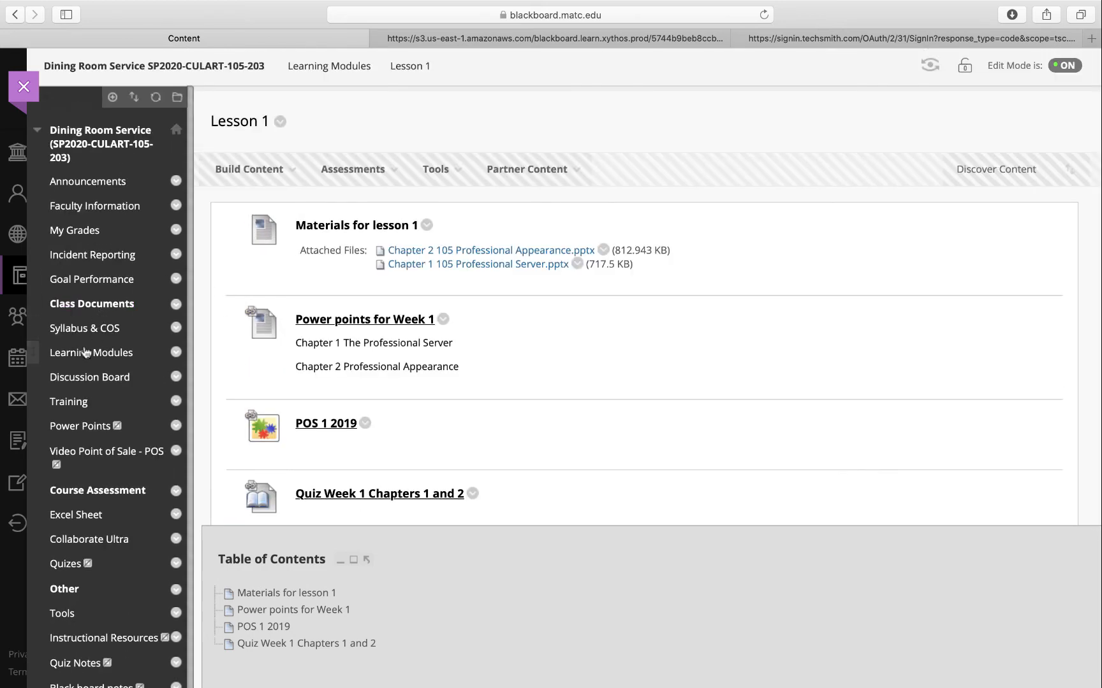
# Step: List the Assessments options (Test, Survey, Assignment) on the Lesson 1 page
pyautogui.click(352, 168)
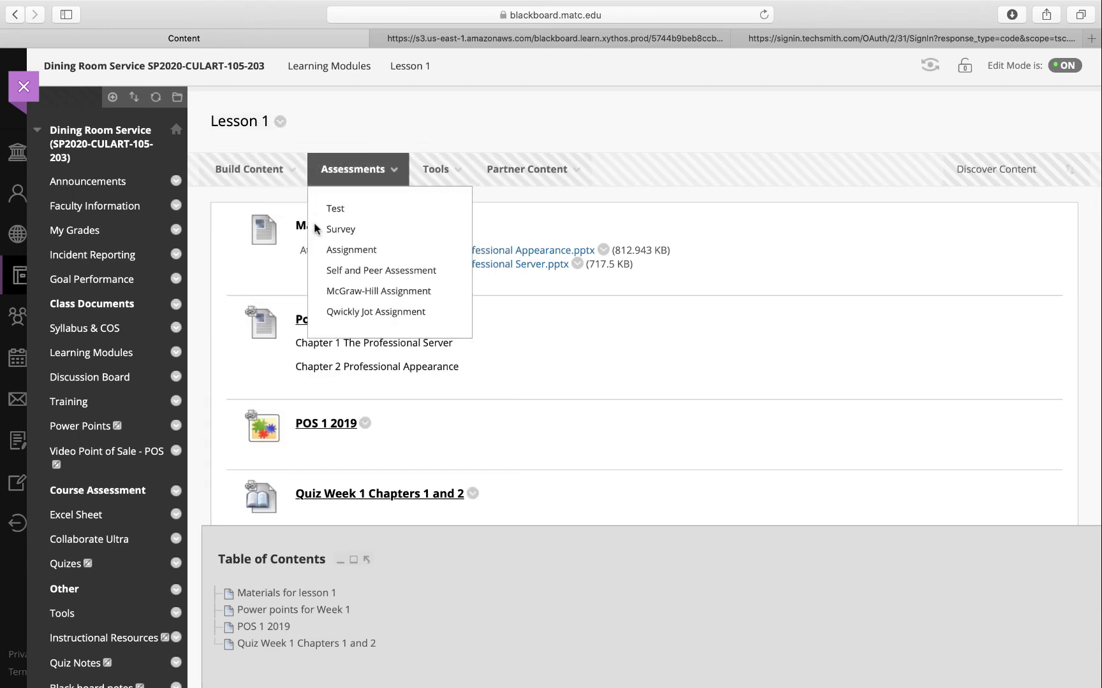
pyautogui.moveTo(313, 230)
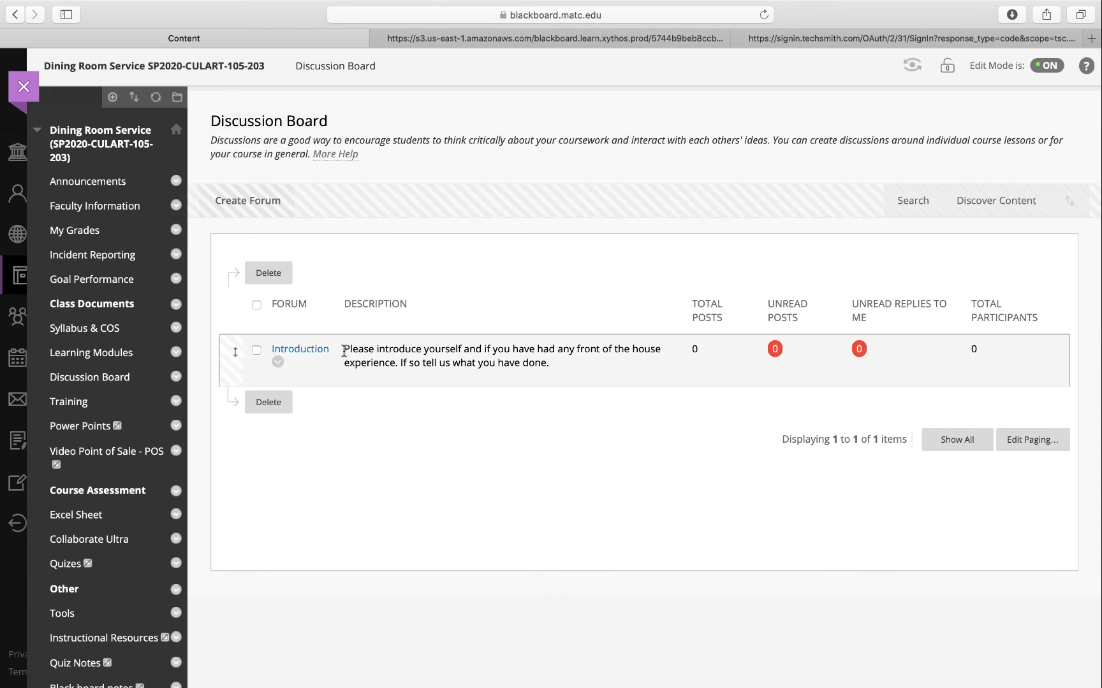
pyautogui.moveTo(463, 363)
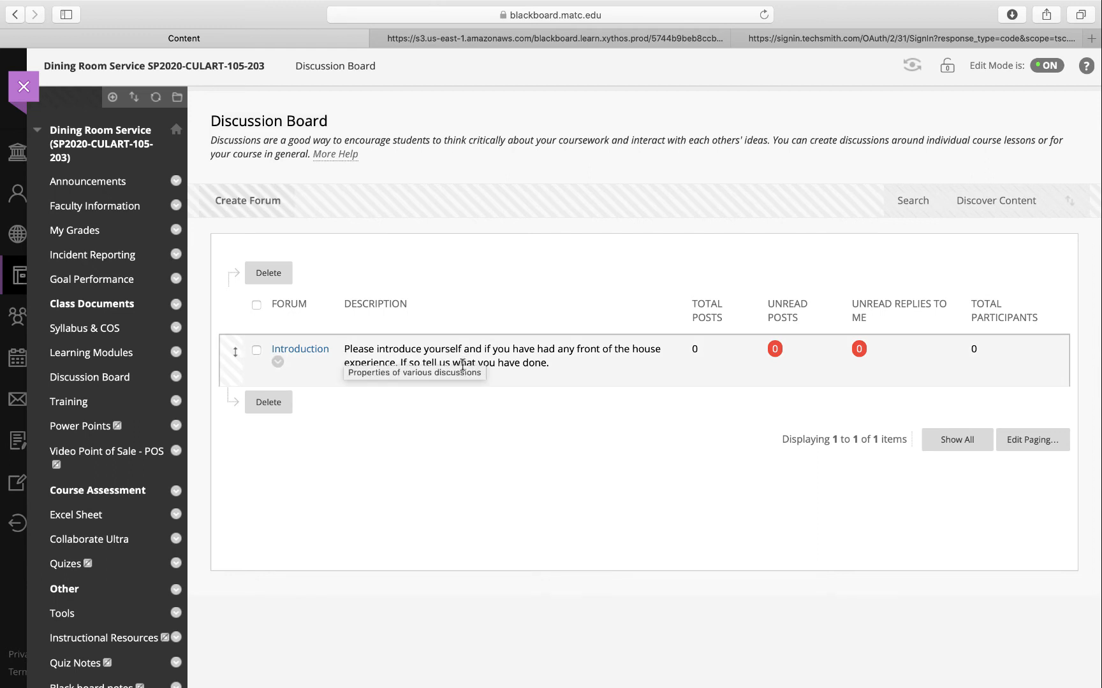
pyautogui.moveTo(527, 416)
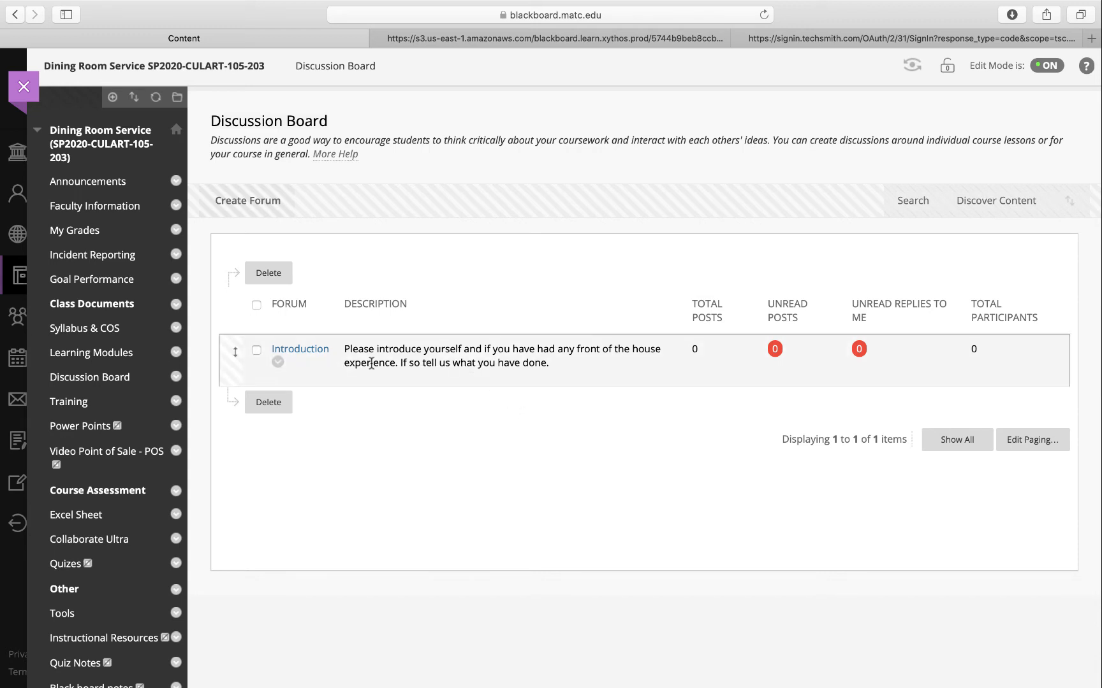
pyautogui.scroll(-3)
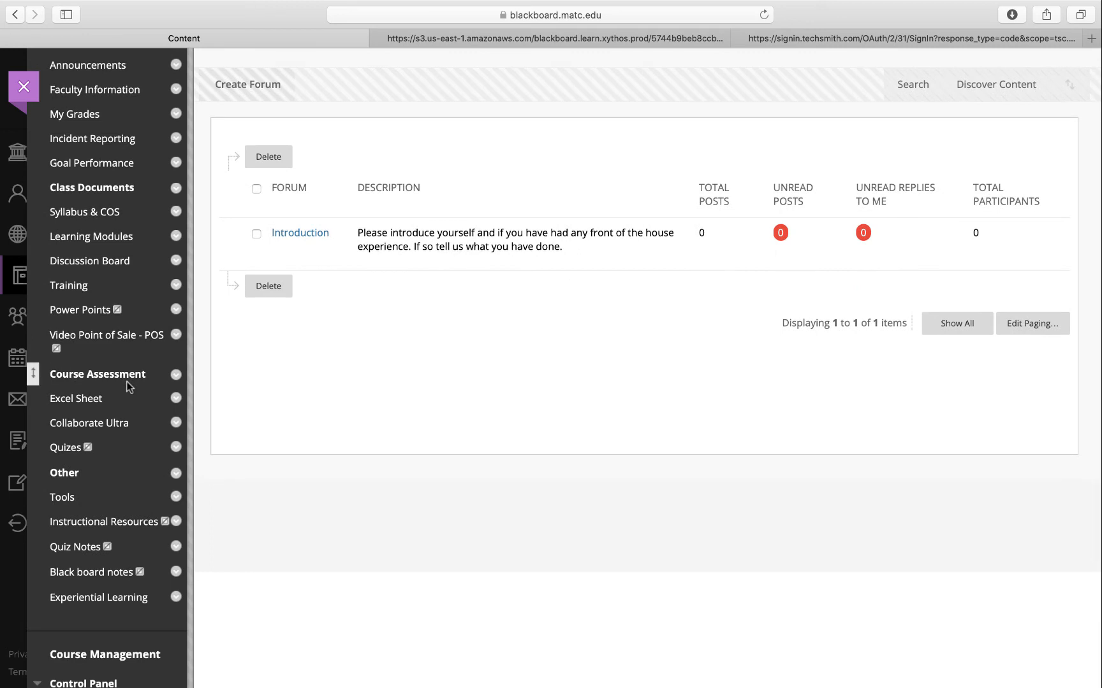
pyautogui.moveTo(67, 286)
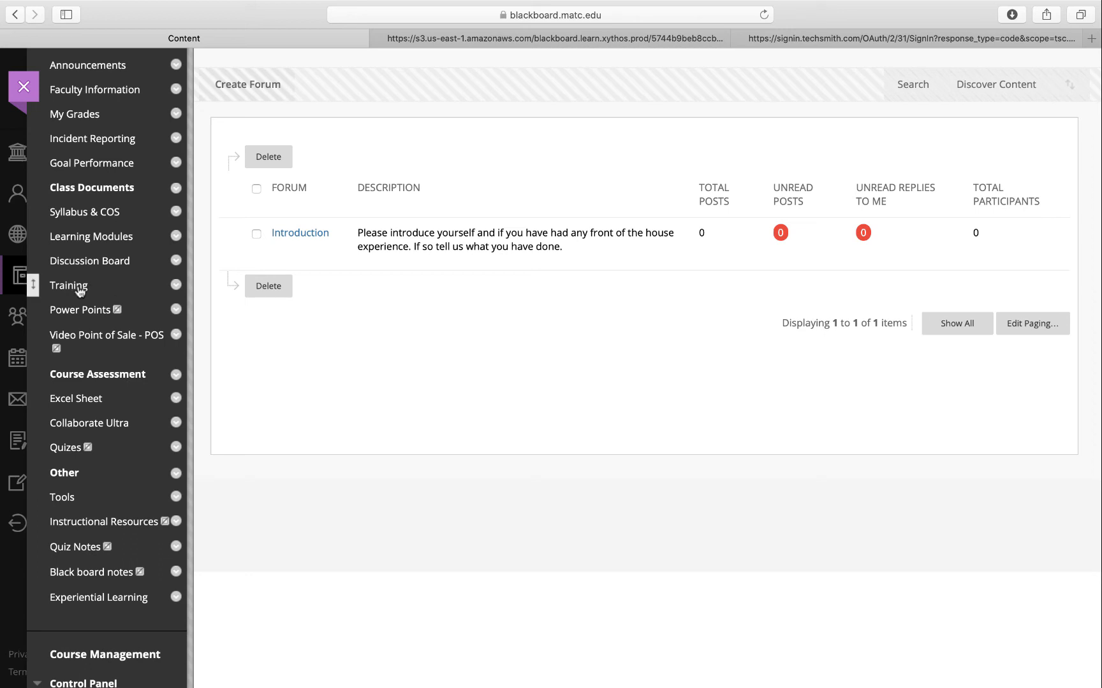
pyautogui.moveTo(80, 265)
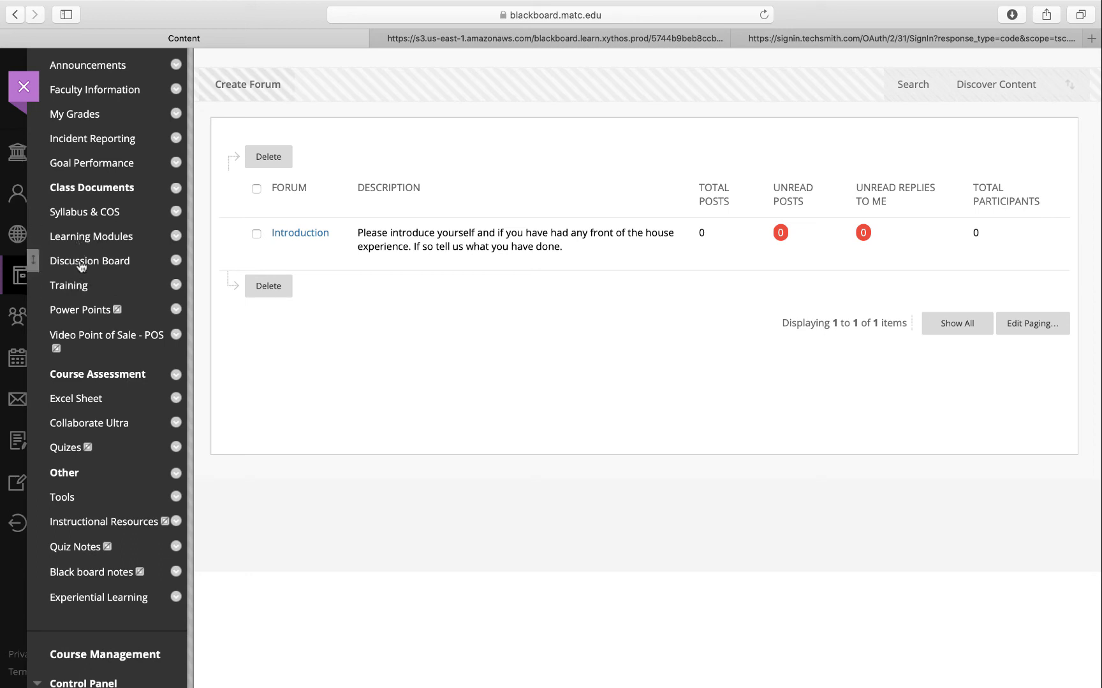
pyautogui.moveTo(70, 288)
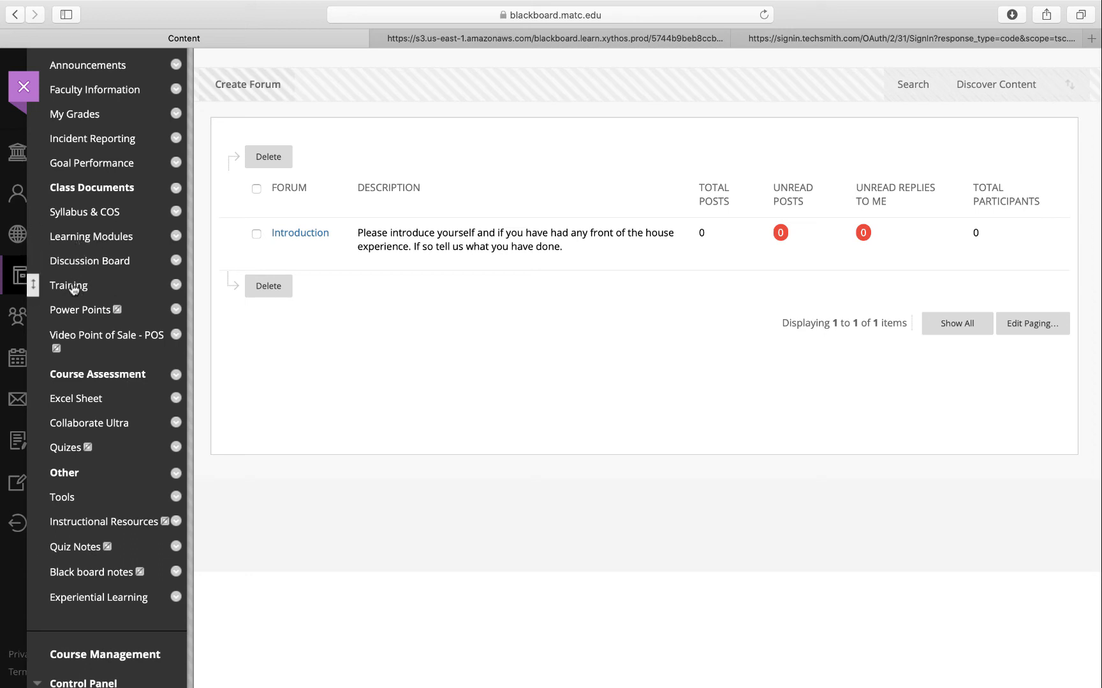
# Step: Review the Training area's orientation, service, POS, cashier and allergen training documents
pyautogui.click(68, 285)
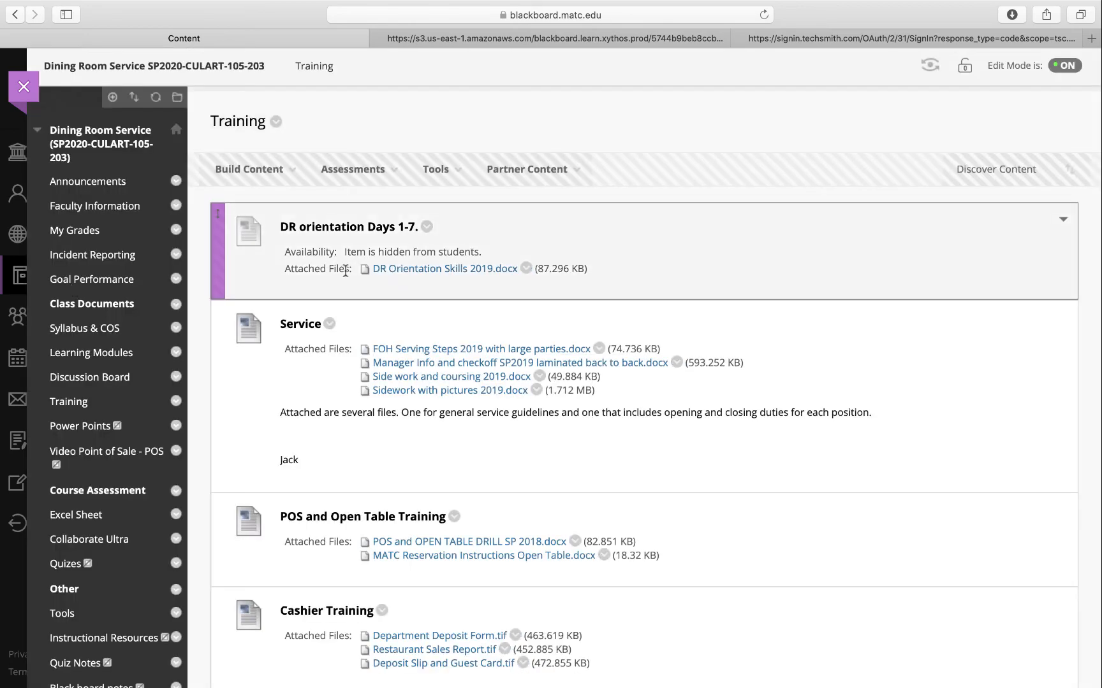
pyautogui.scroll(-3)
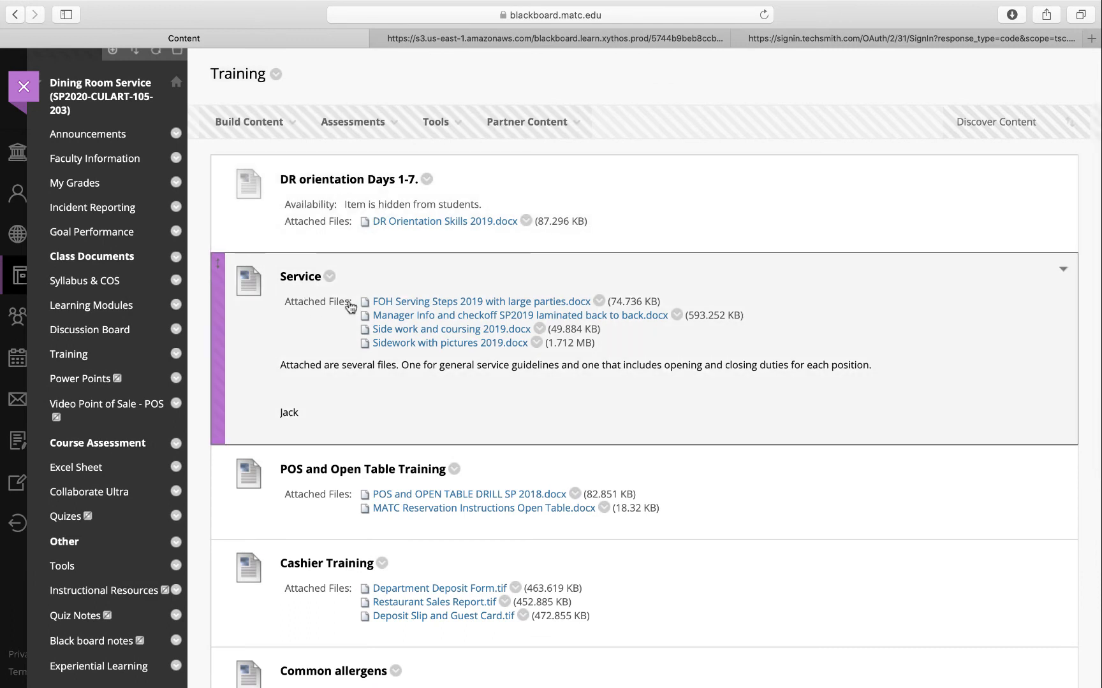
pyautogui.scroll(-3)
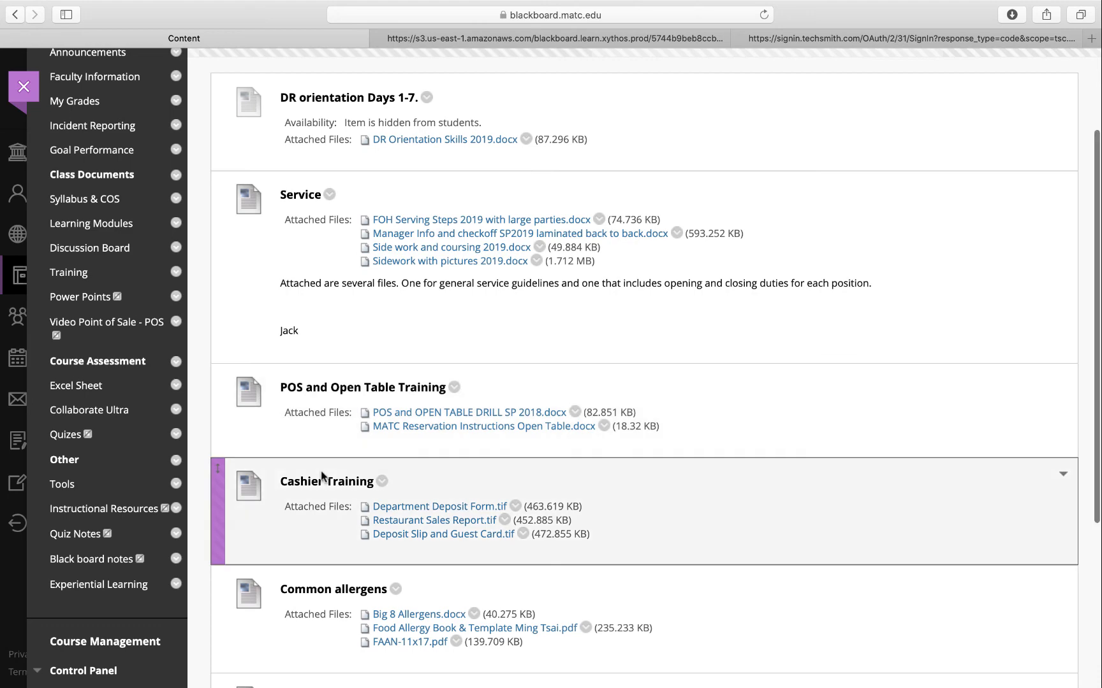
pyautogui.scroll(-3)
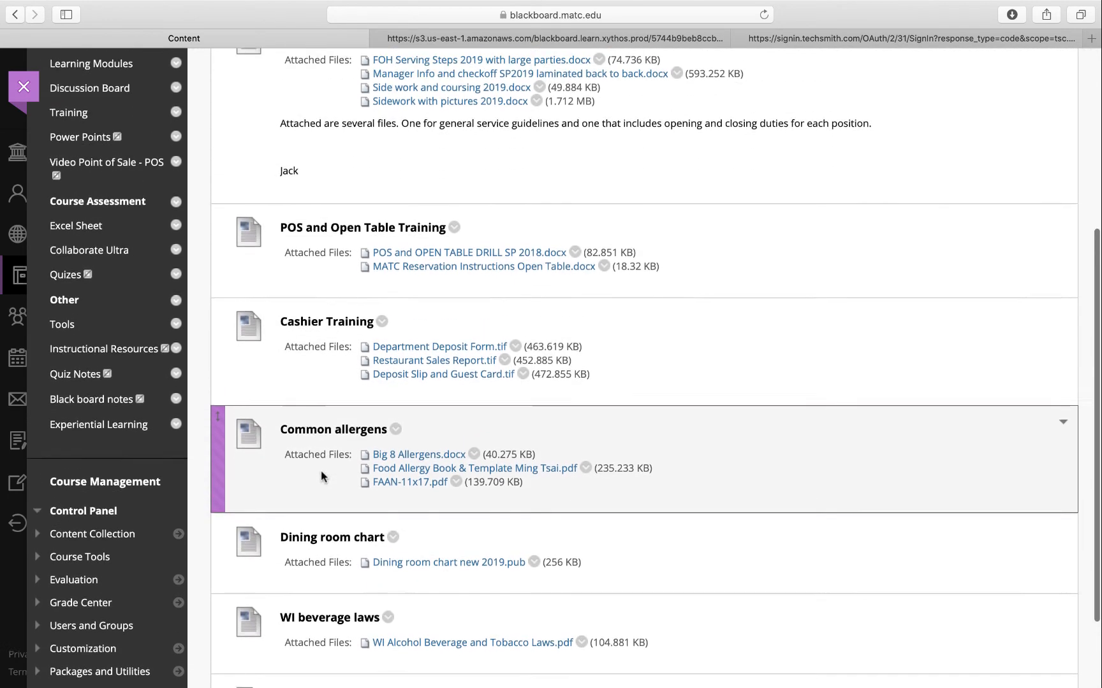
pyautogui.scroll(-3)
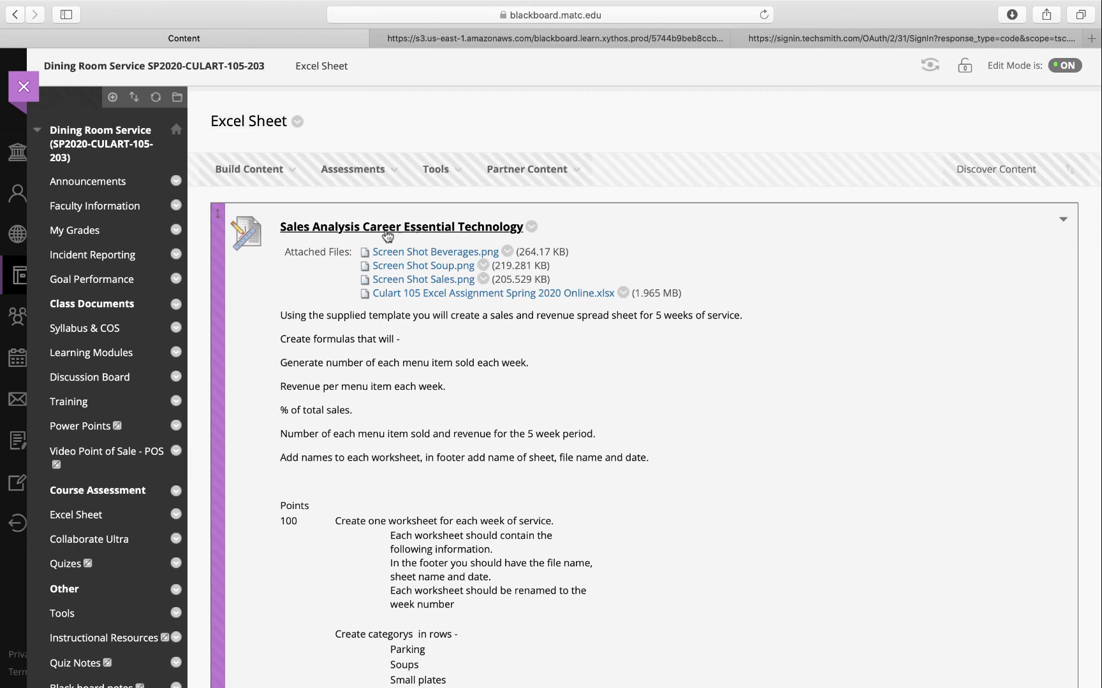
pyautogui.moveTo(265, 288)
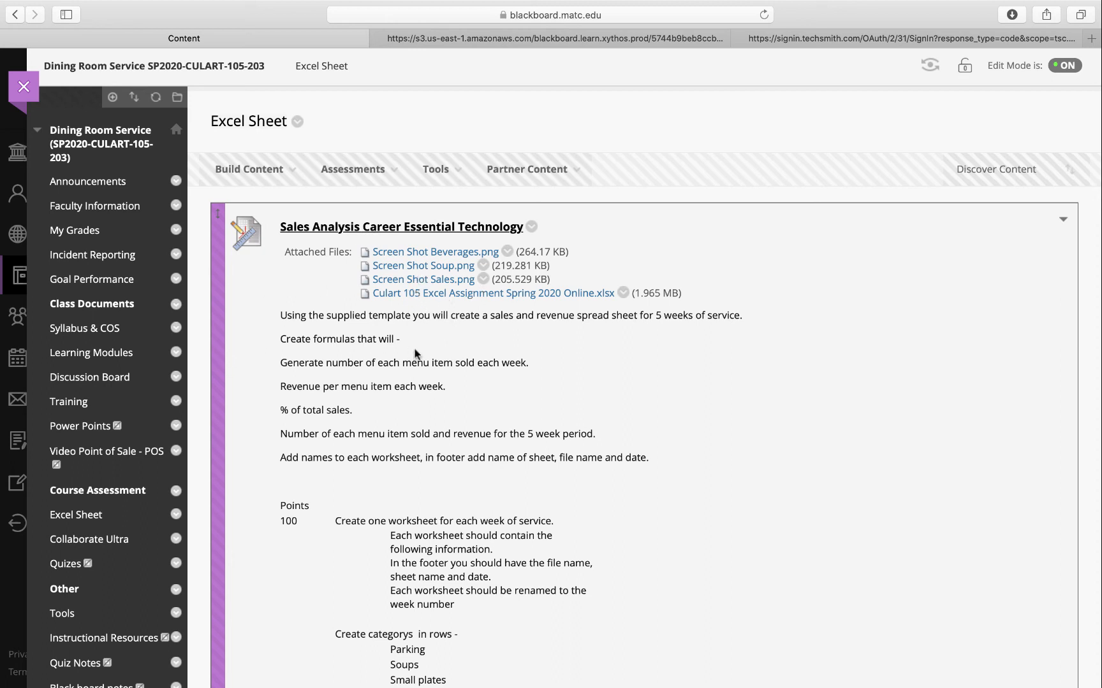
pyautogui.moveTo(403, 412)
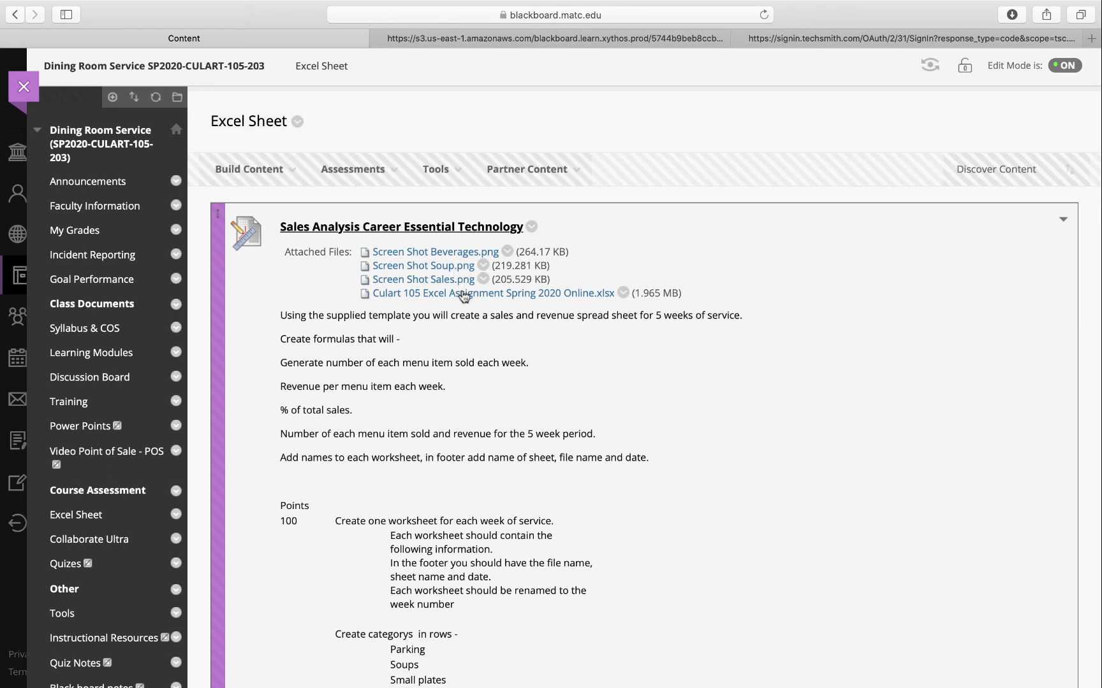
pyautogui.moveTo(465, 293)
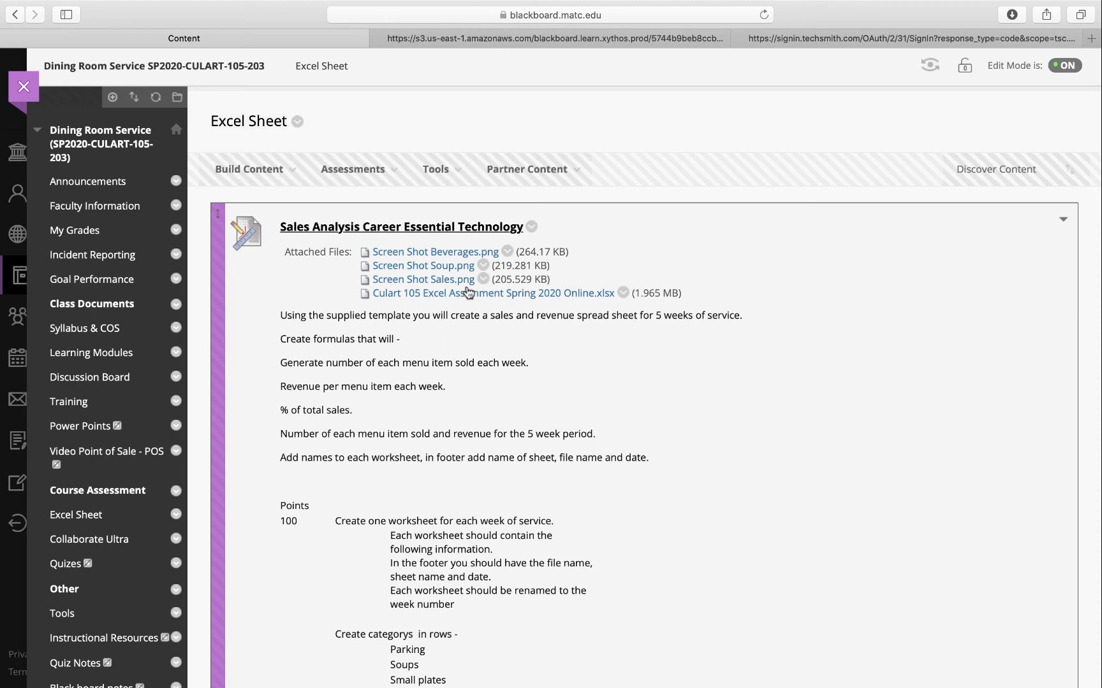
pyautogui.moveTo(494, 301)
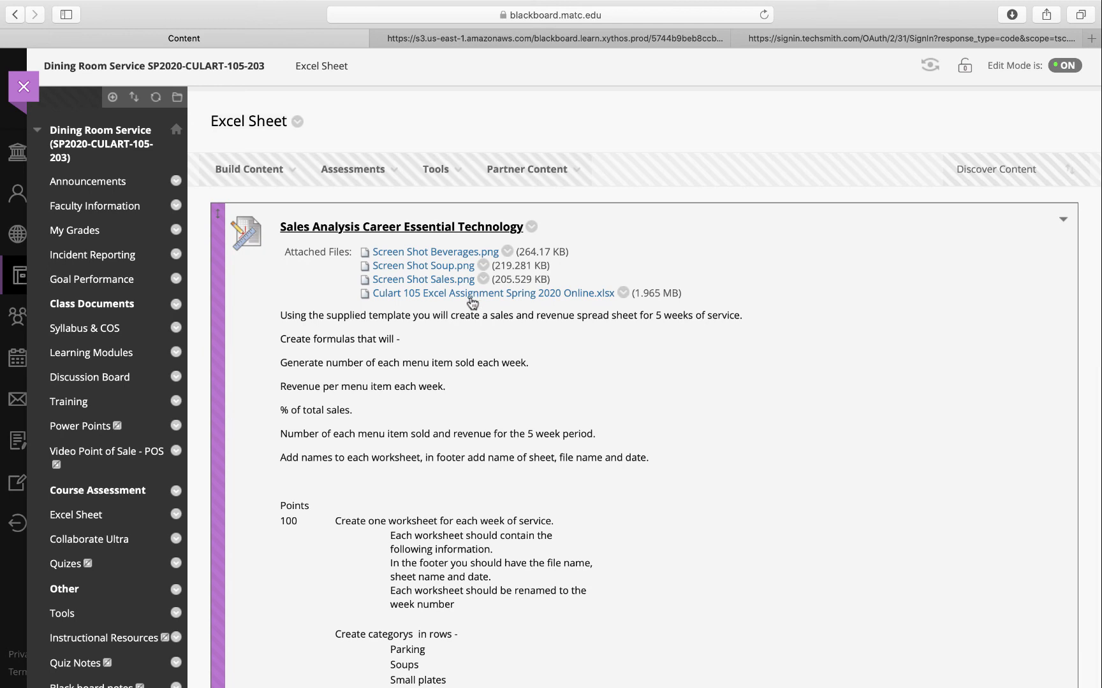
pyautogui.moveTo(471, 298)
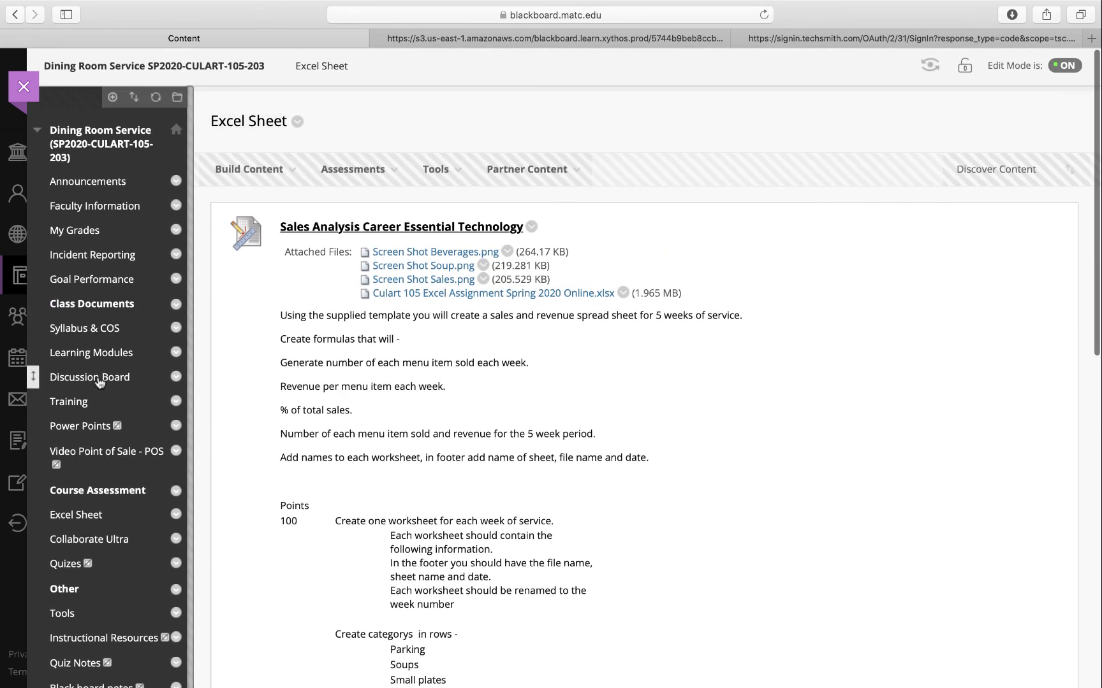
pyautogui.moveTo(90, 377)
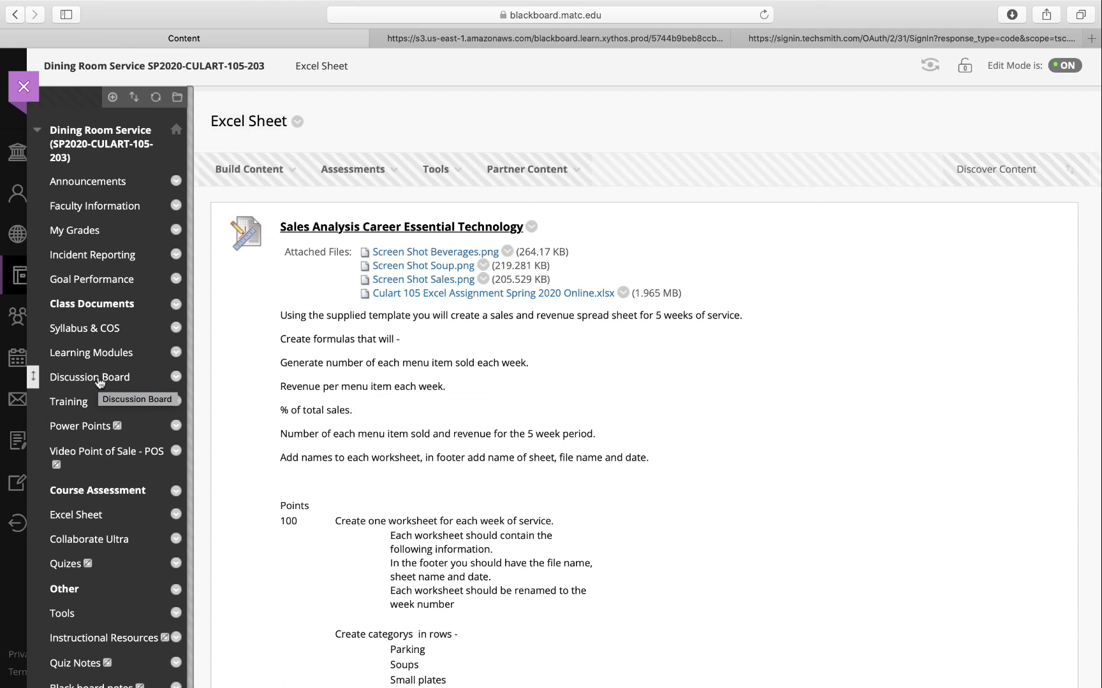
pyautogui.moveTo(148, 294)
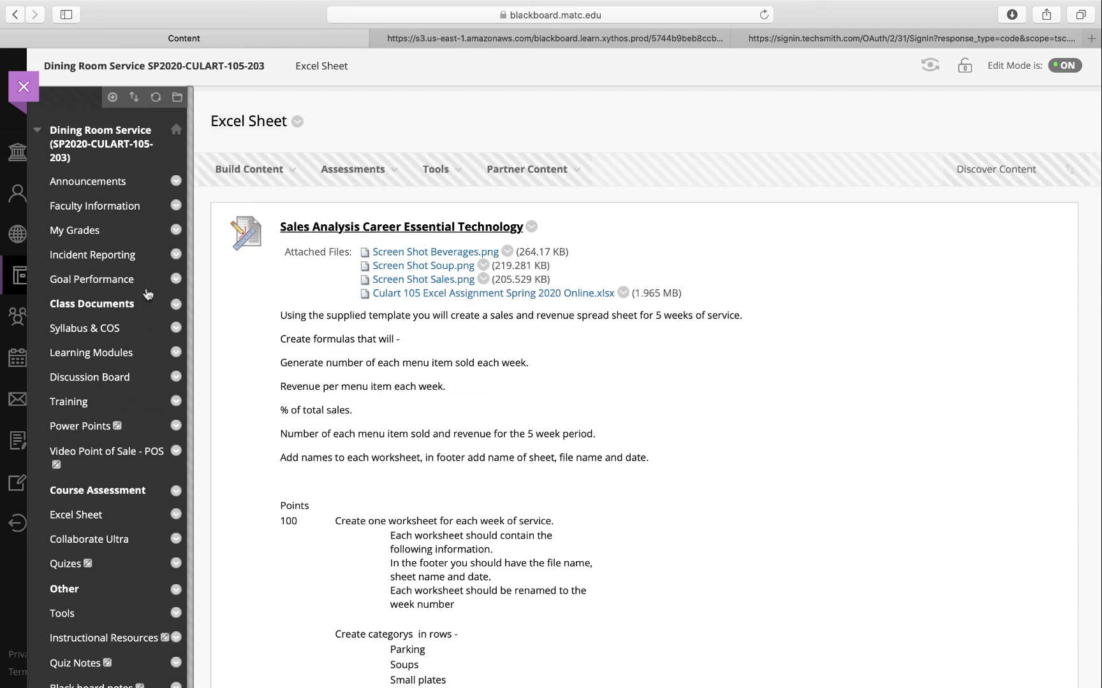
pyautogui.moveTo(113, 162)
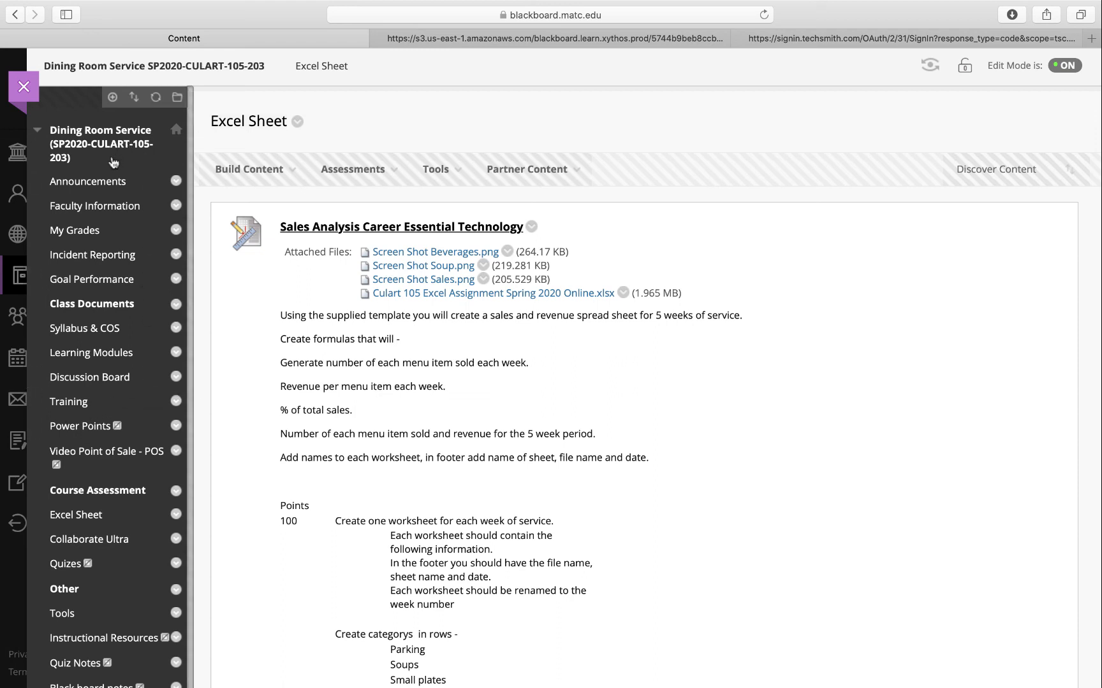
pyautogui.moveTo(156, 135)
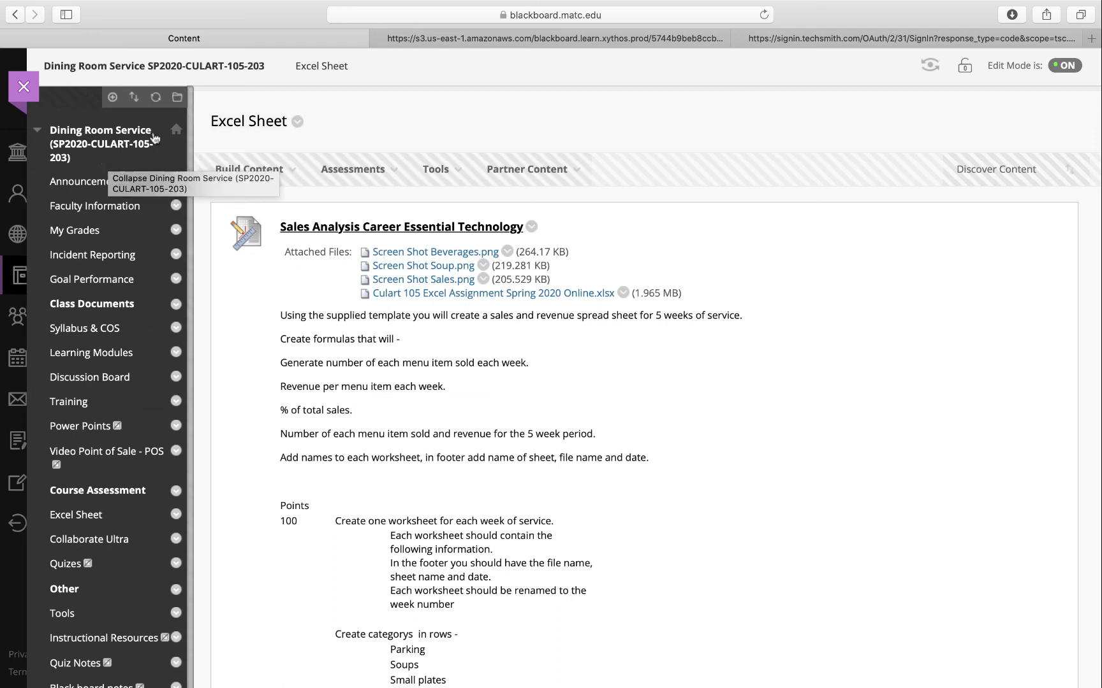
pyautogui.moveTo(92, 304)
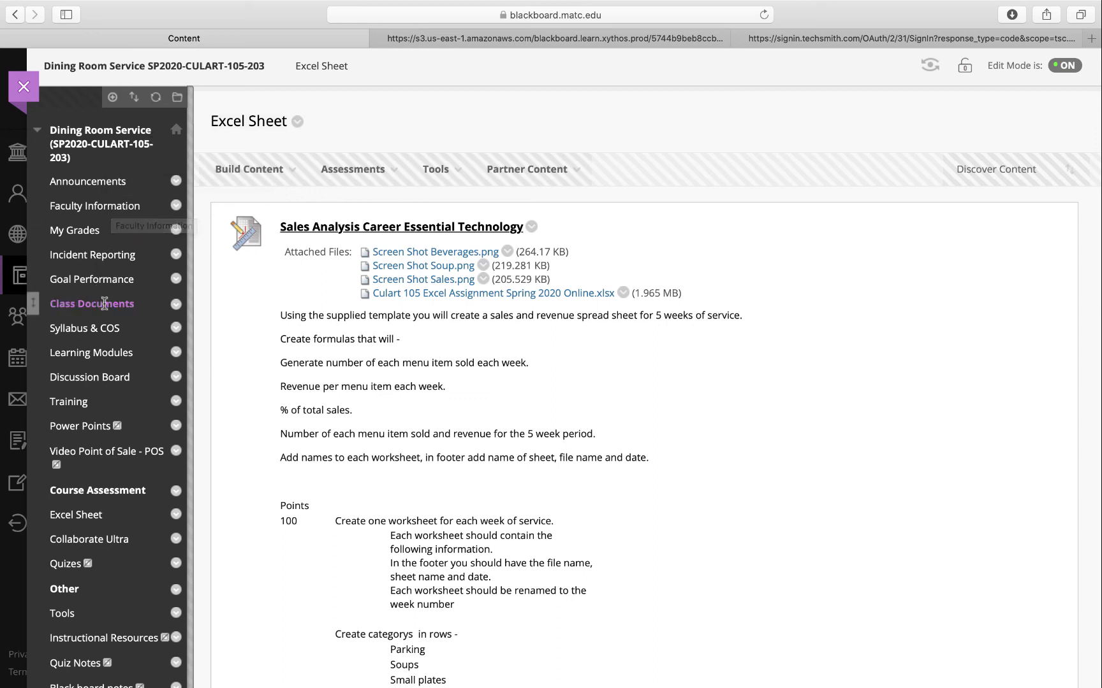